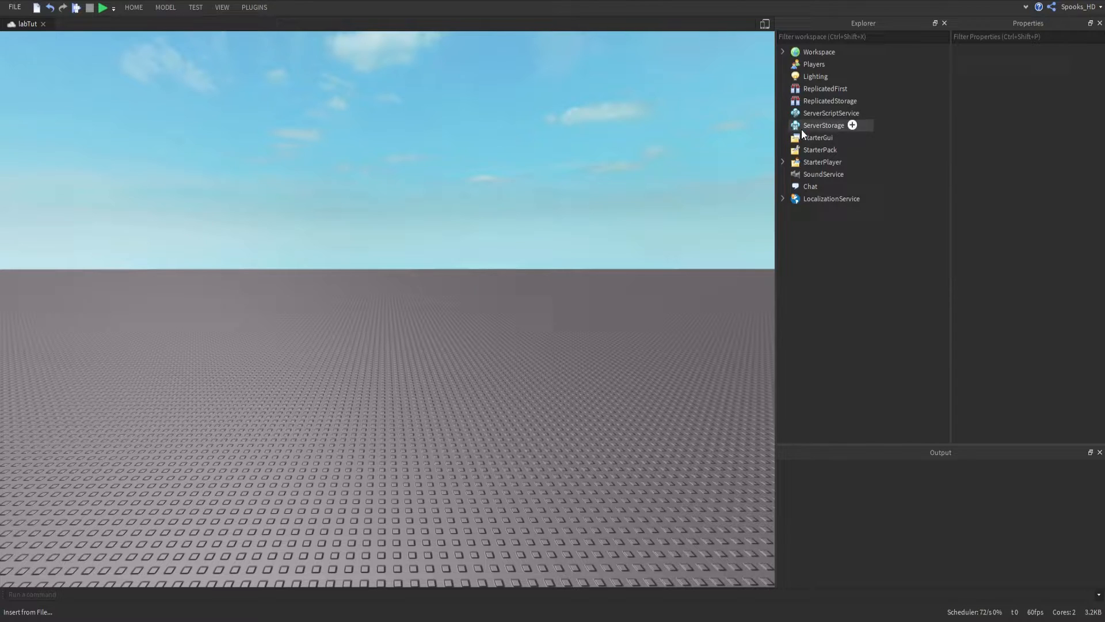
Insert a new Script object into ServerScriptService from its right-click menu.
right_click(830, 113)
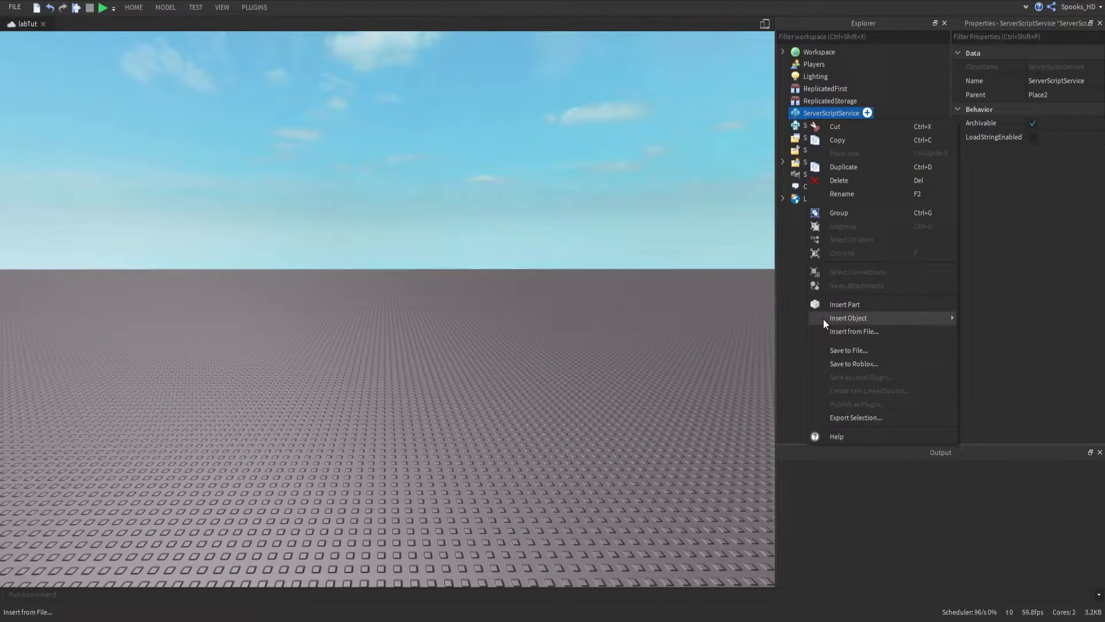
mouse_move(849, 317)
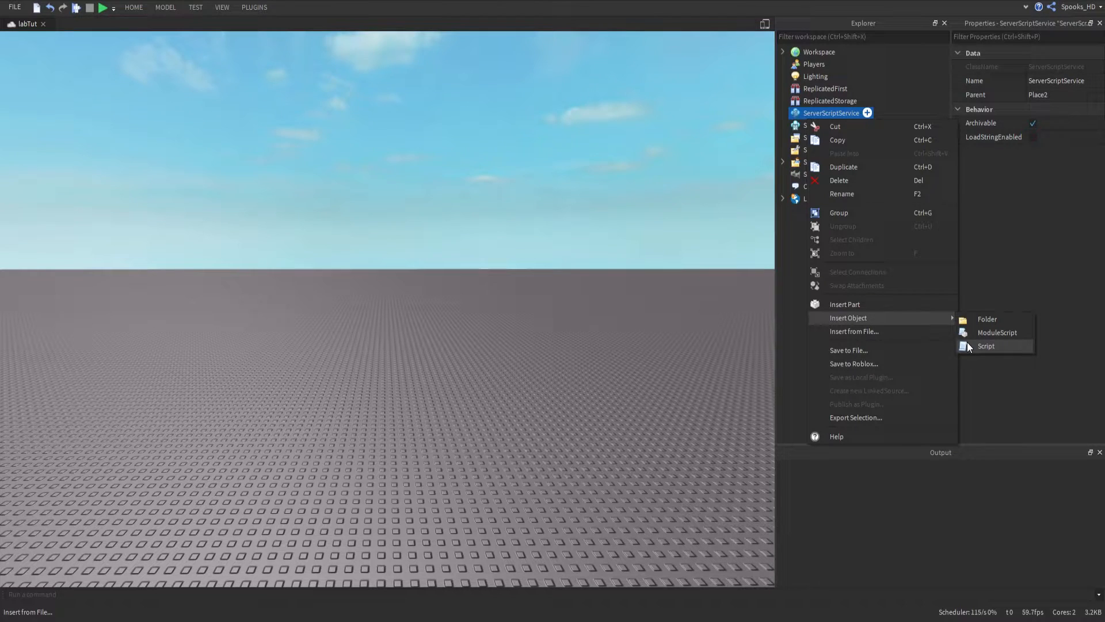
click(985, 346)
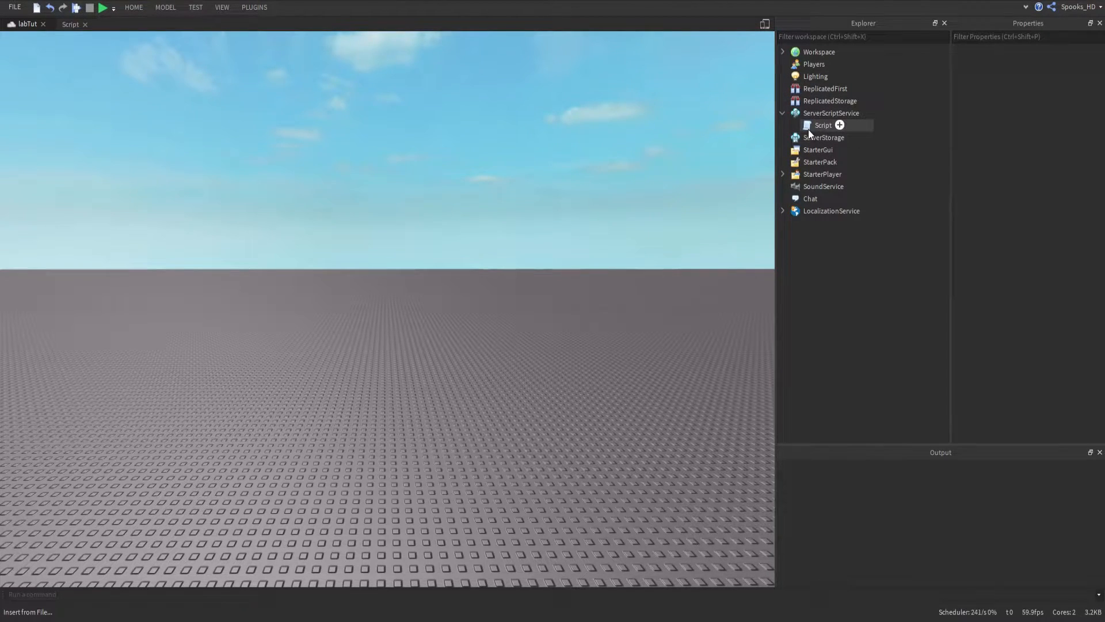
double_click(822, 125)
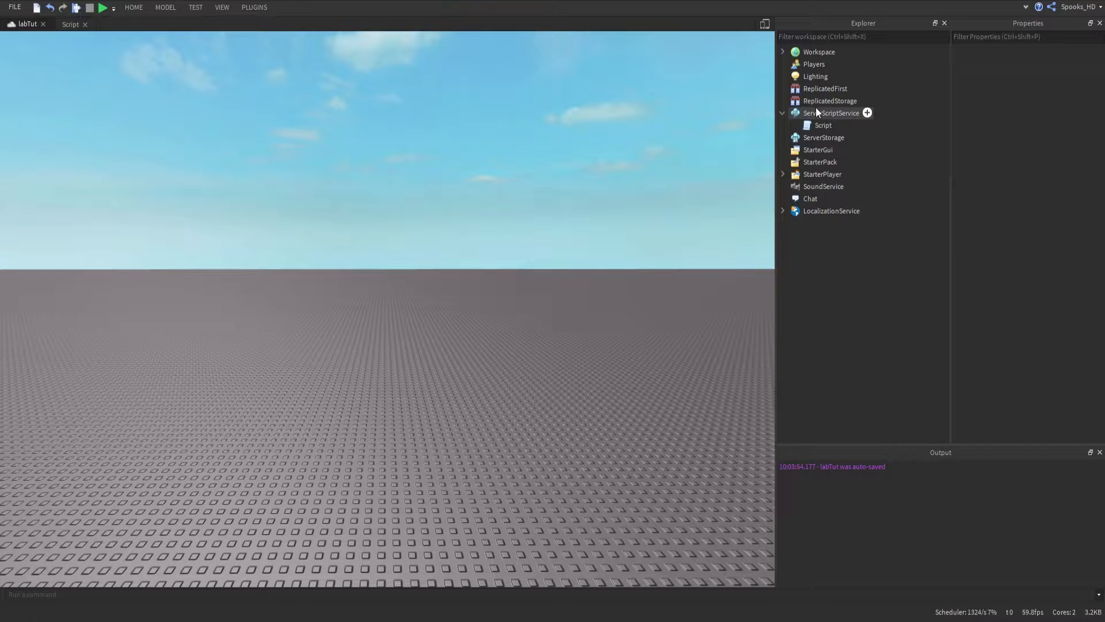
click(830, 113)
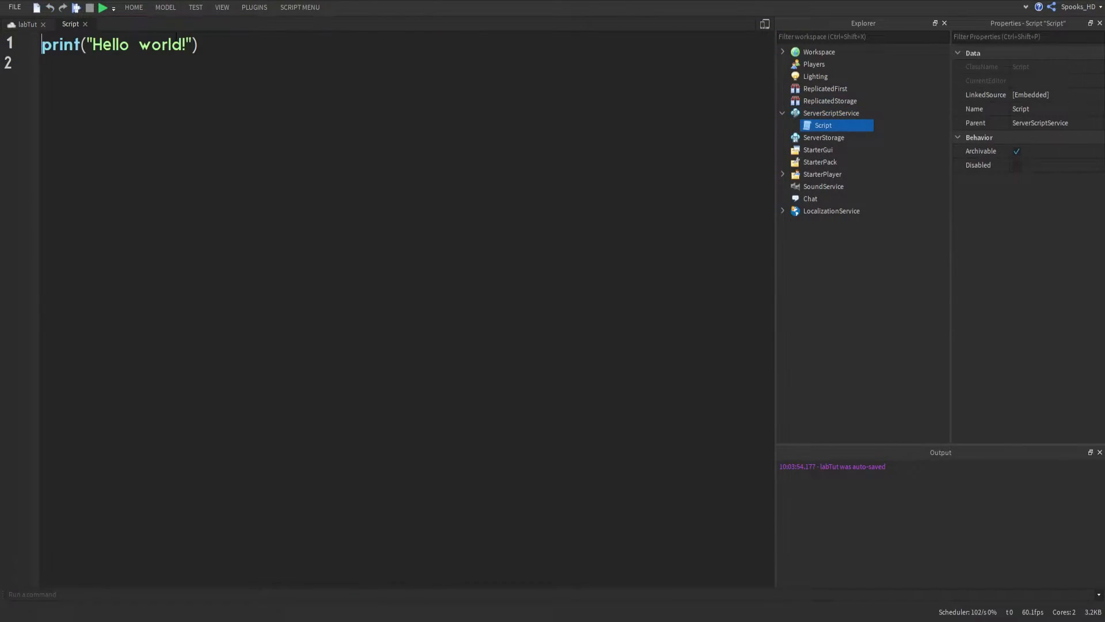
click(27, 24)
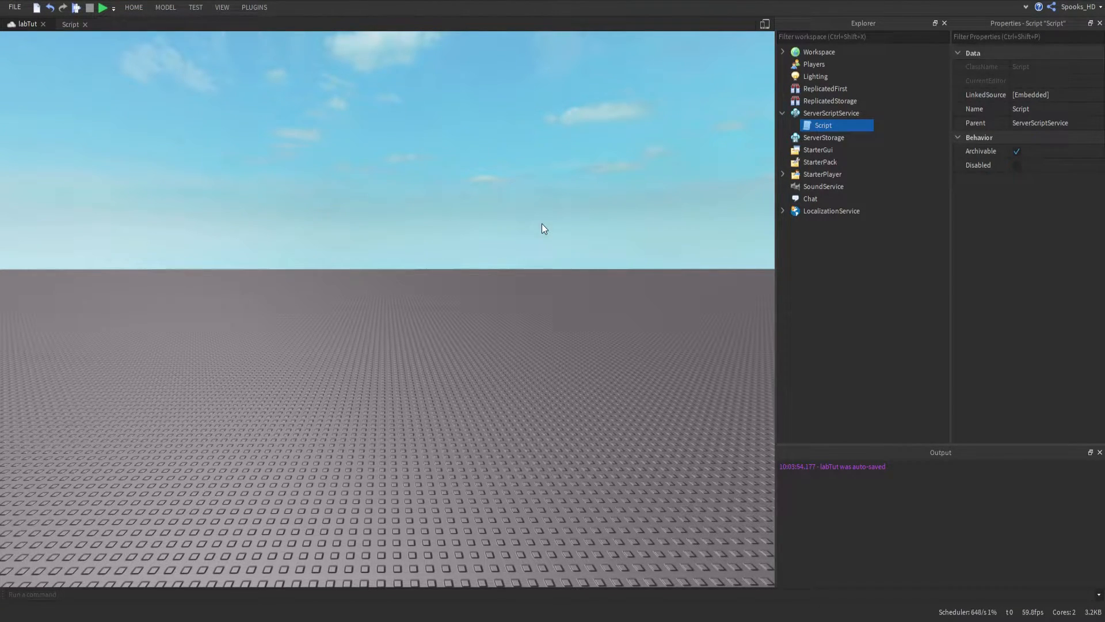
mouse_move(806, 62)
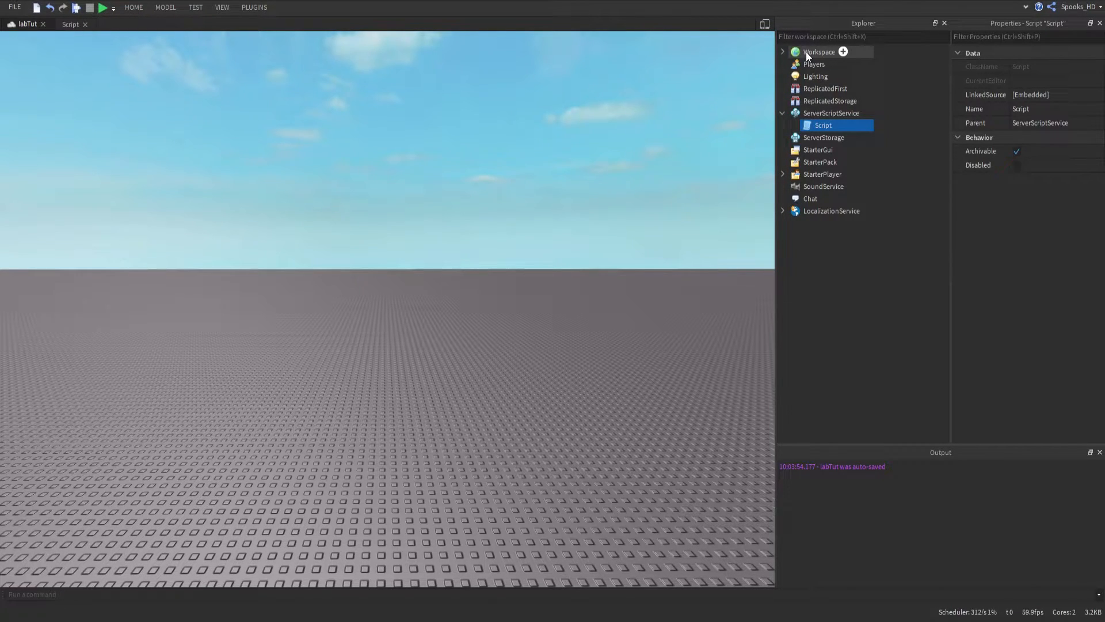
mouse_move(815, 60)
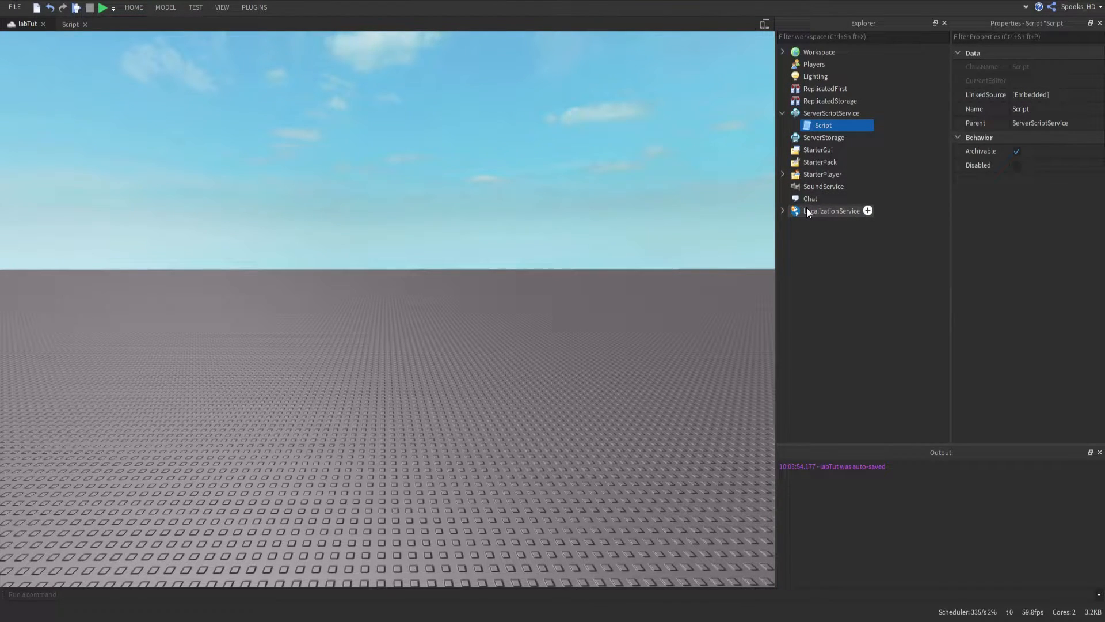
mouse_move(810, 198)
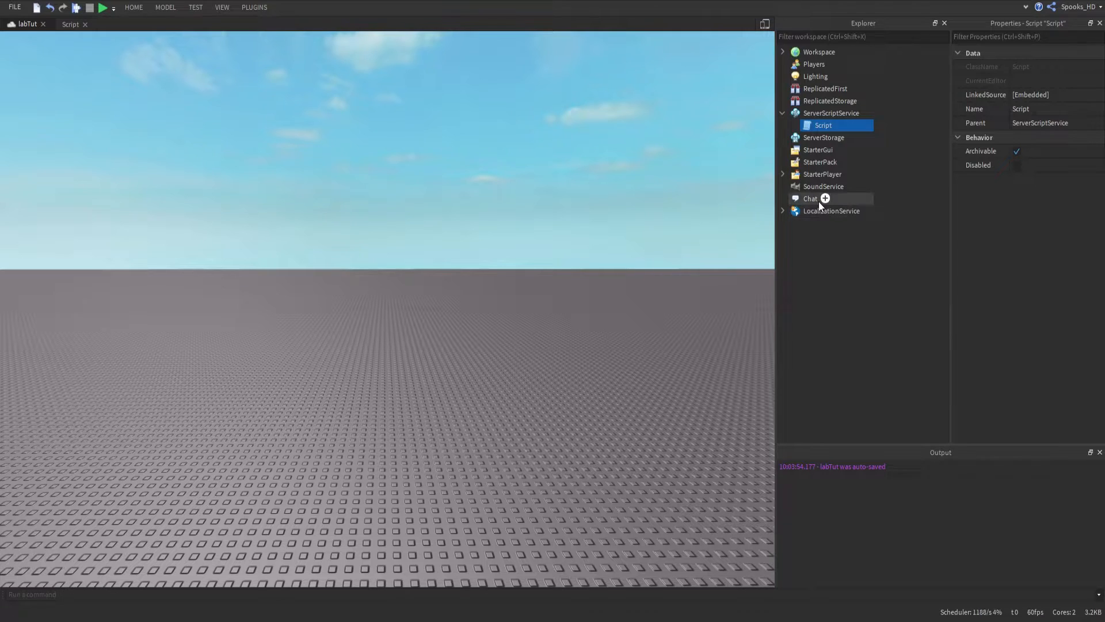
mouse_move(829, 100)
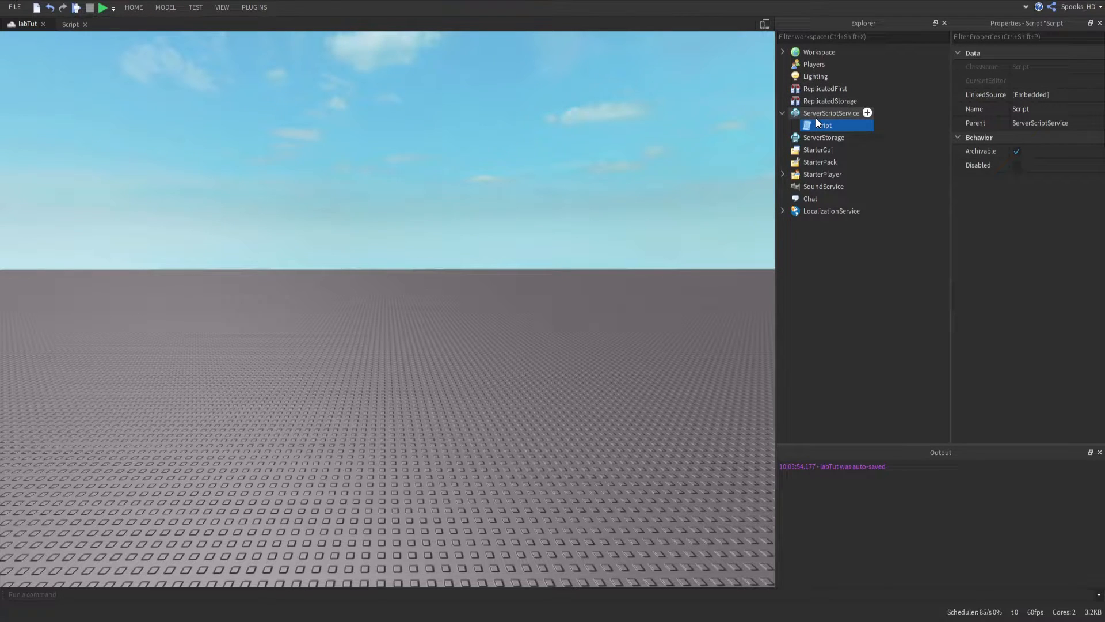
mouse_move(820, 51)
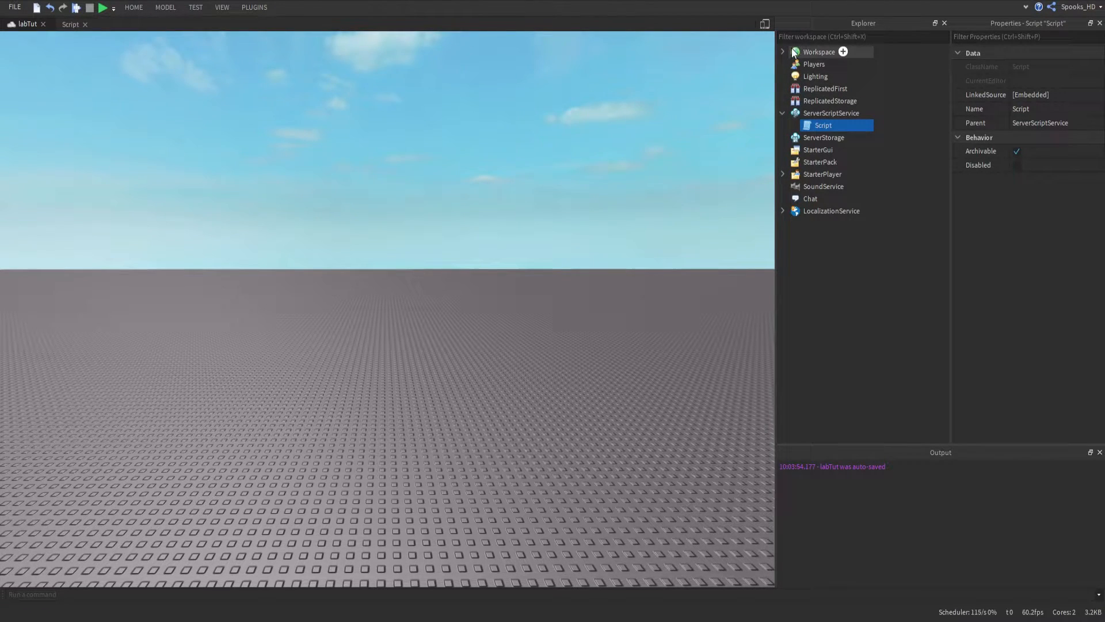
mouse_move(812, 118)
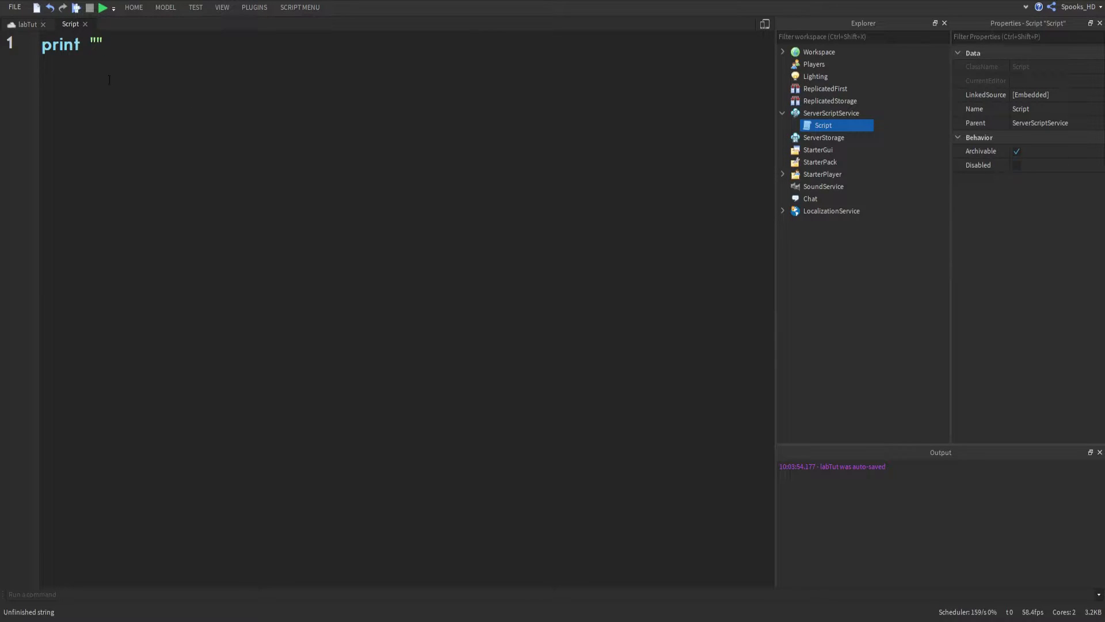
Complete the line as print("Hello World") and return to the labTut place view.
text(Hello World)
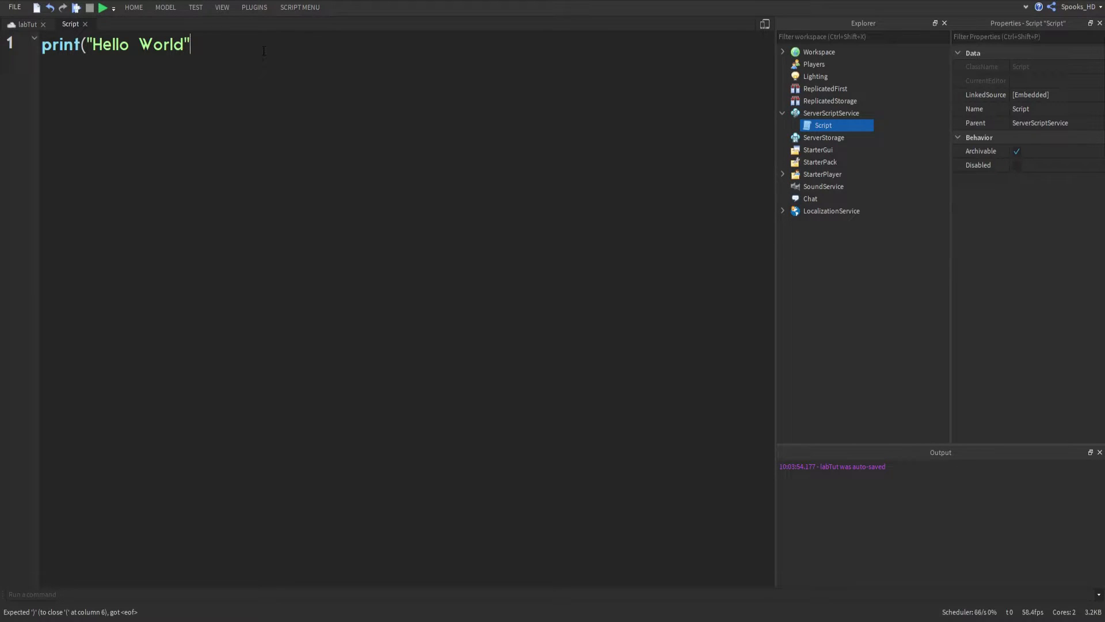
text())
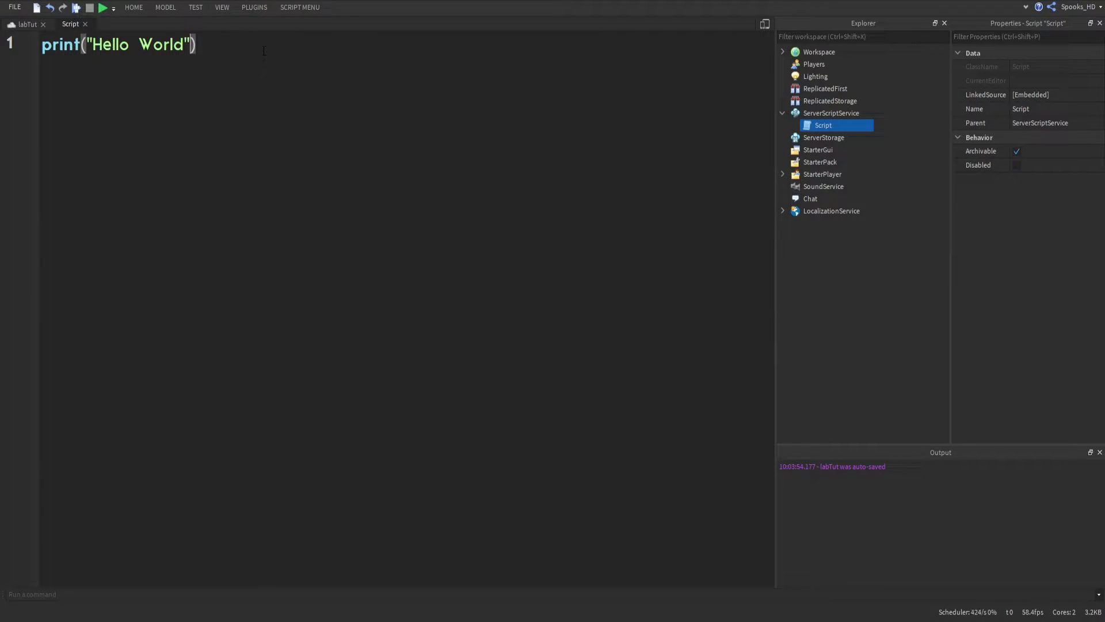
click(101, 7)
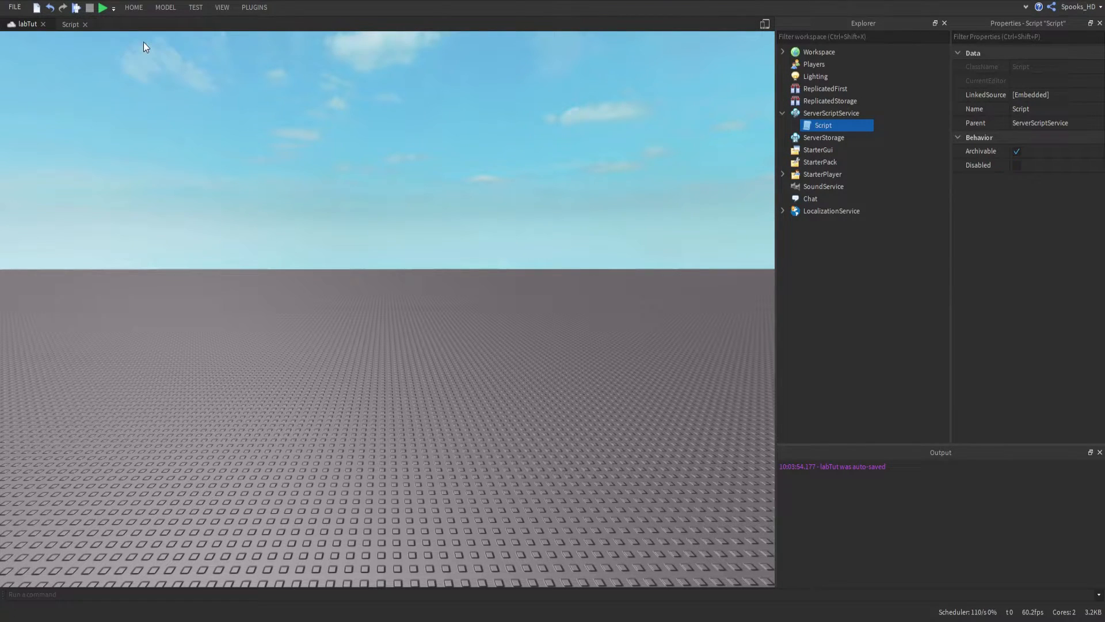
mouse_move(103, 8)
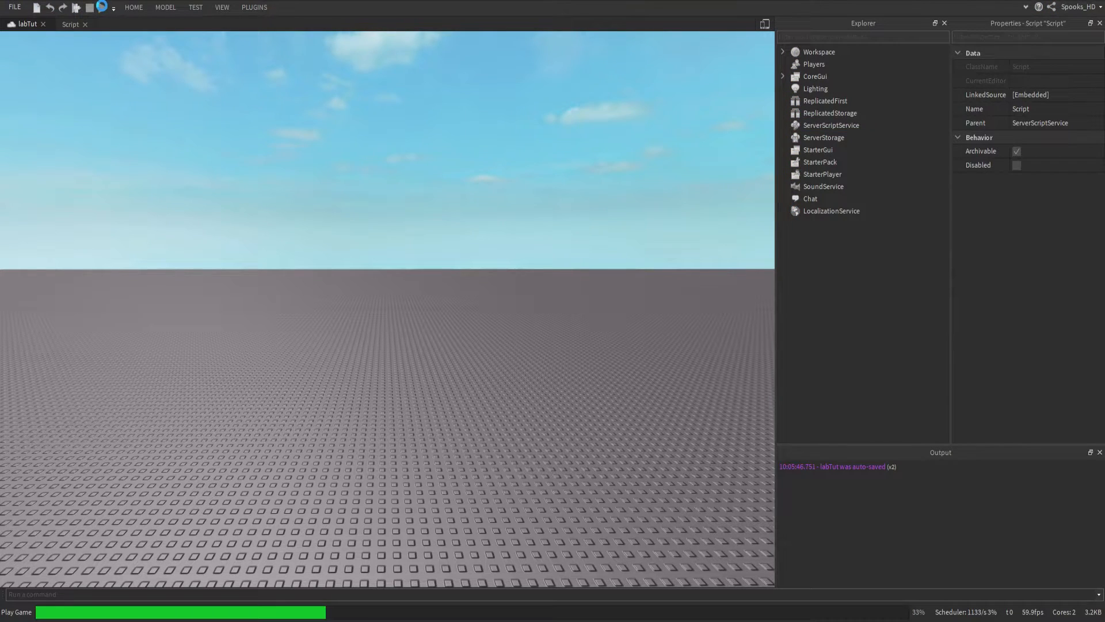
Run a test play that prints Hello World to Output, then stop it.
click(90, 8)
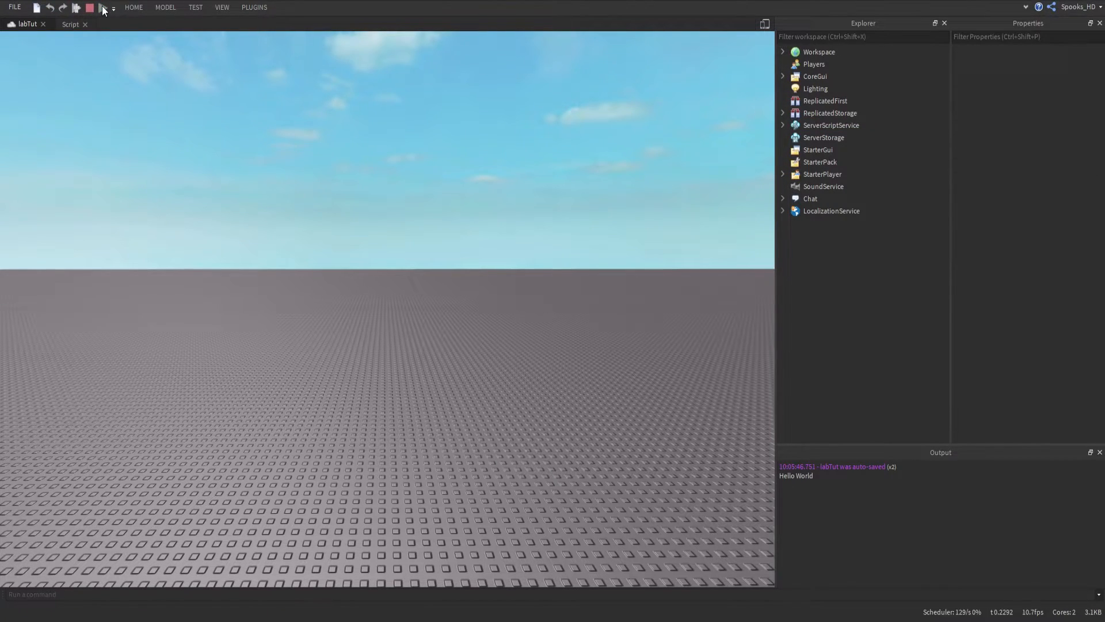
click(101, 8)
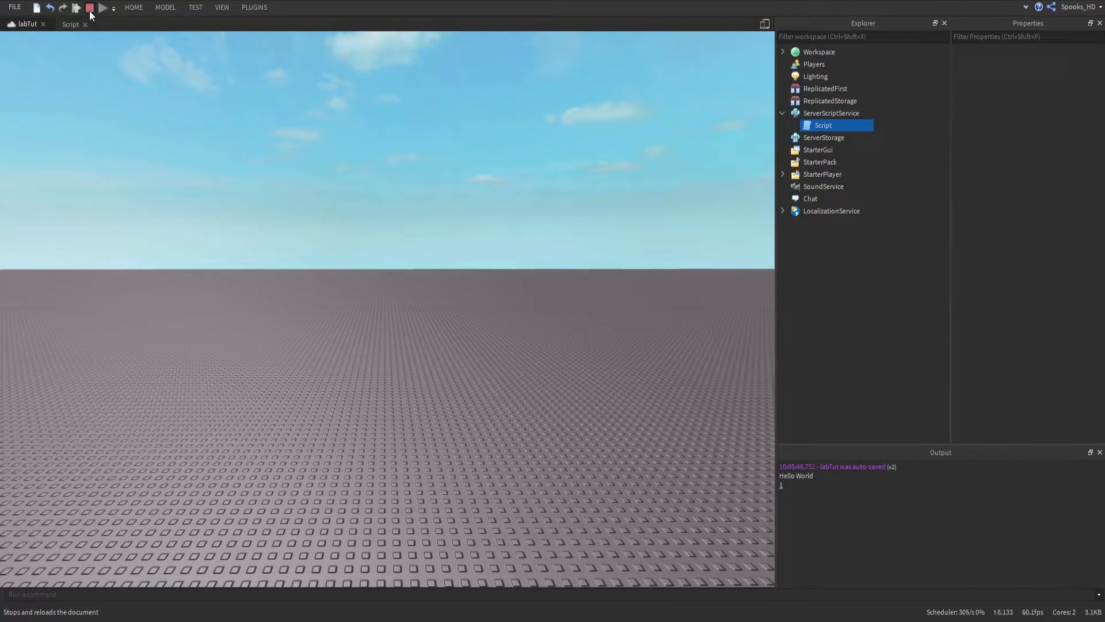
click(89, 7)
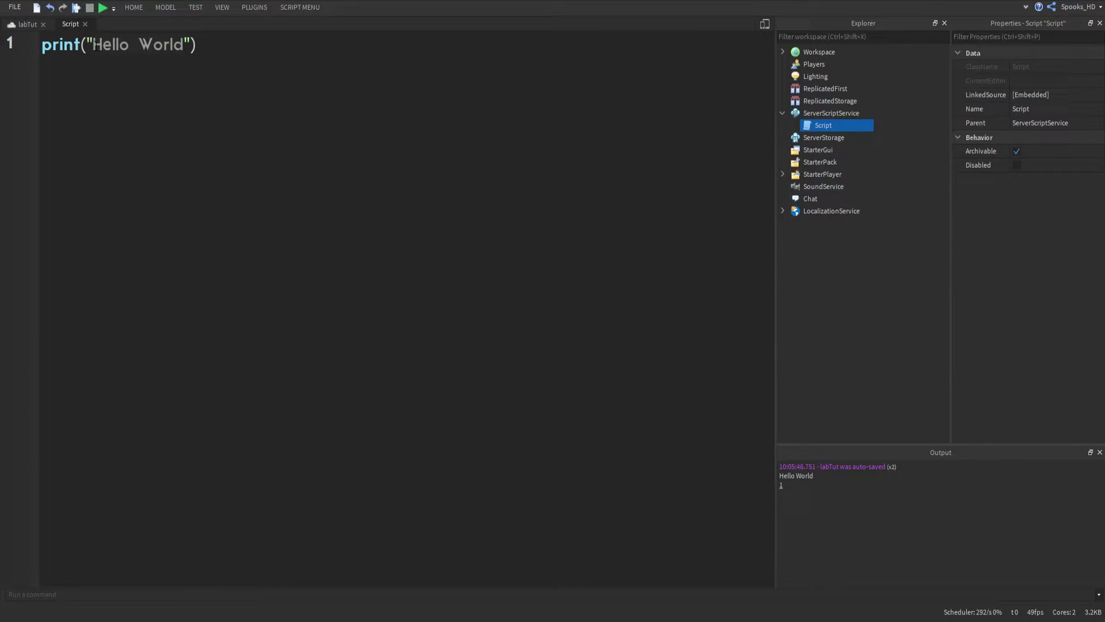
Change the printed string to "Hey!" and test-run the game.
text(Hey!)
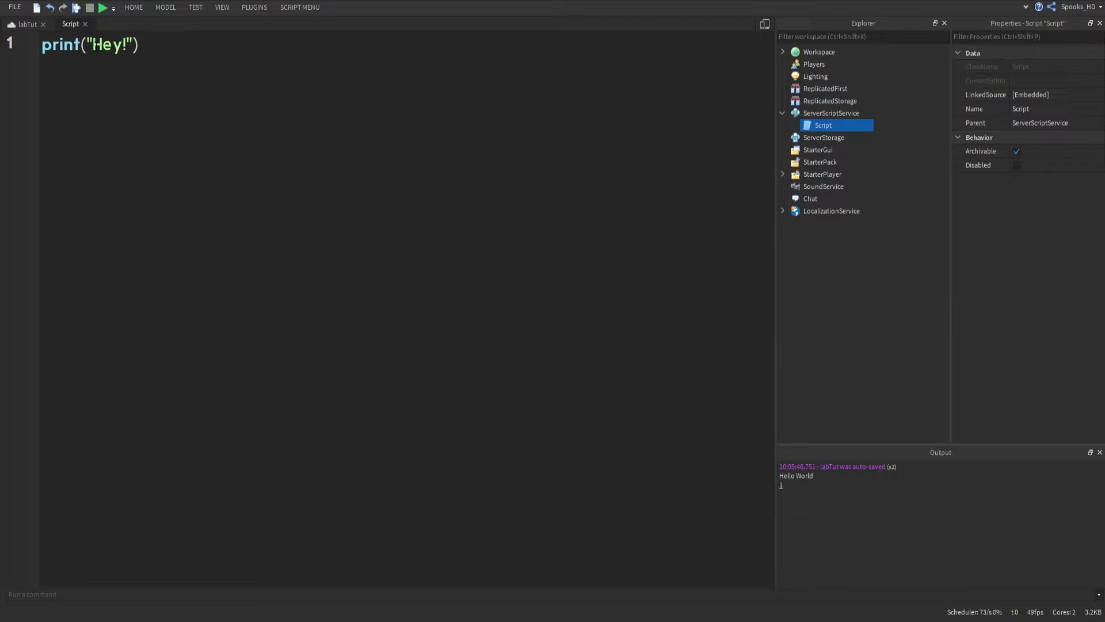
click(101, 7)
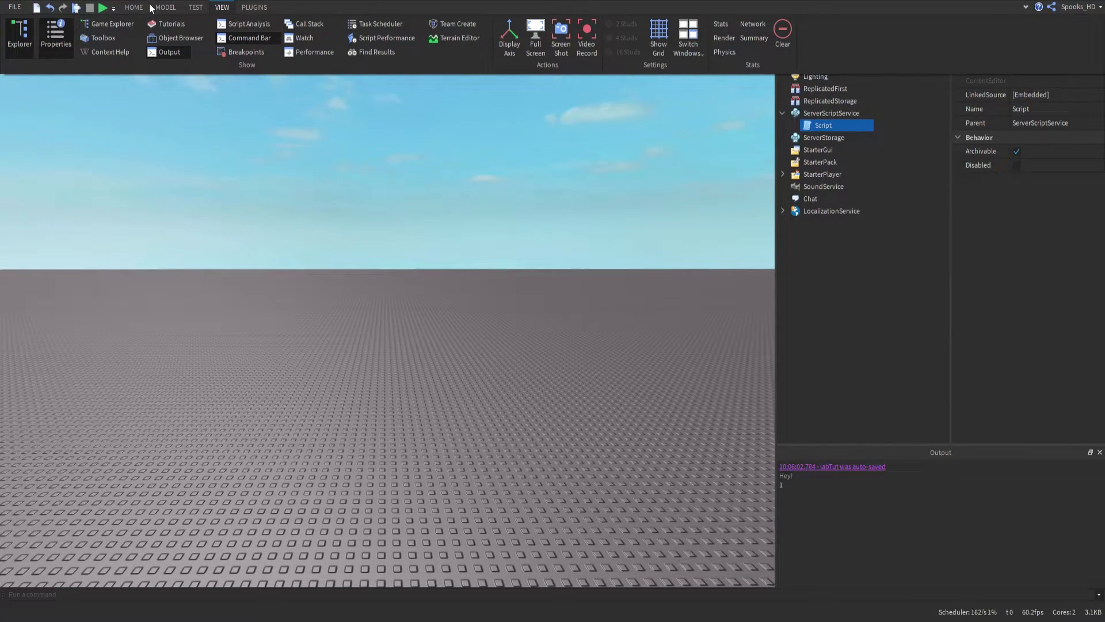
mouse_move(198, 58)
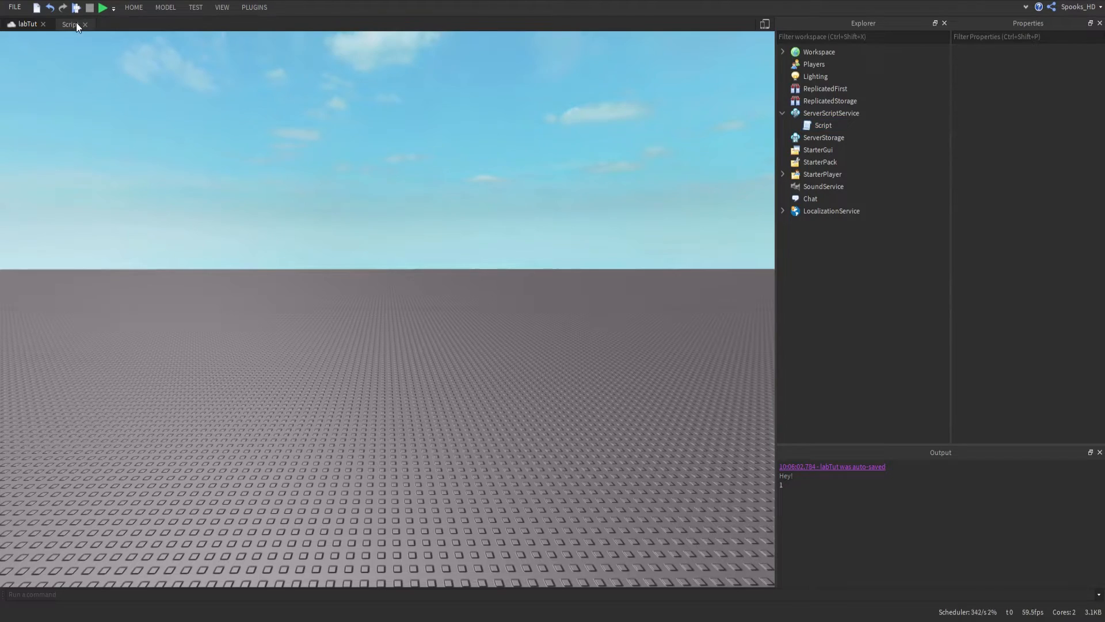
Return to the Script tab showing print("Hey!") and place the cursor in the editor.
click(69, 23)
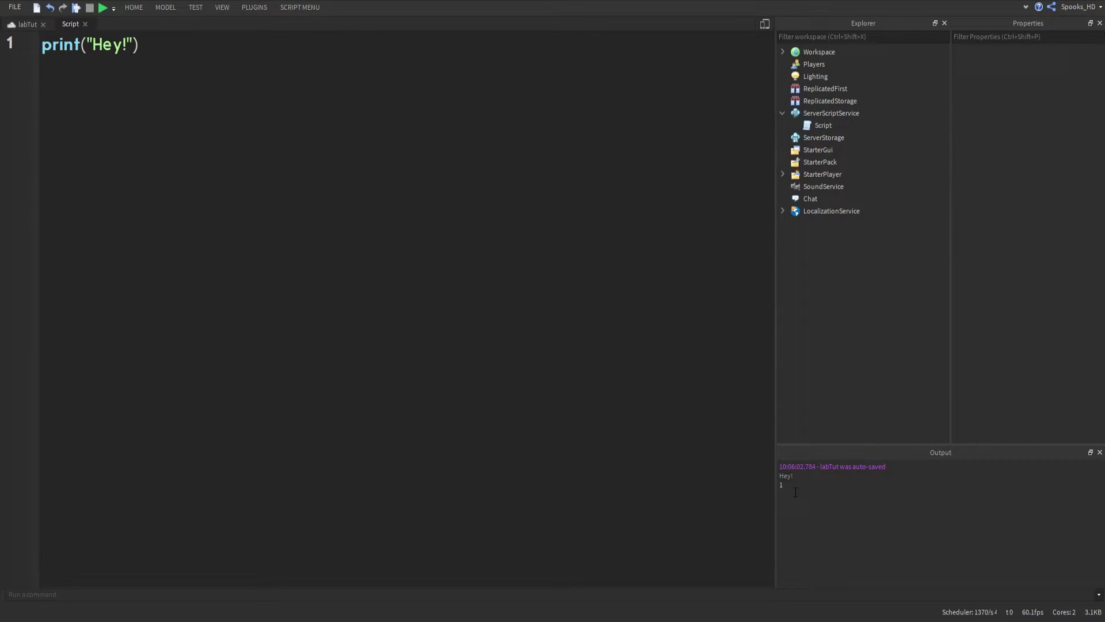
text(Hey!)
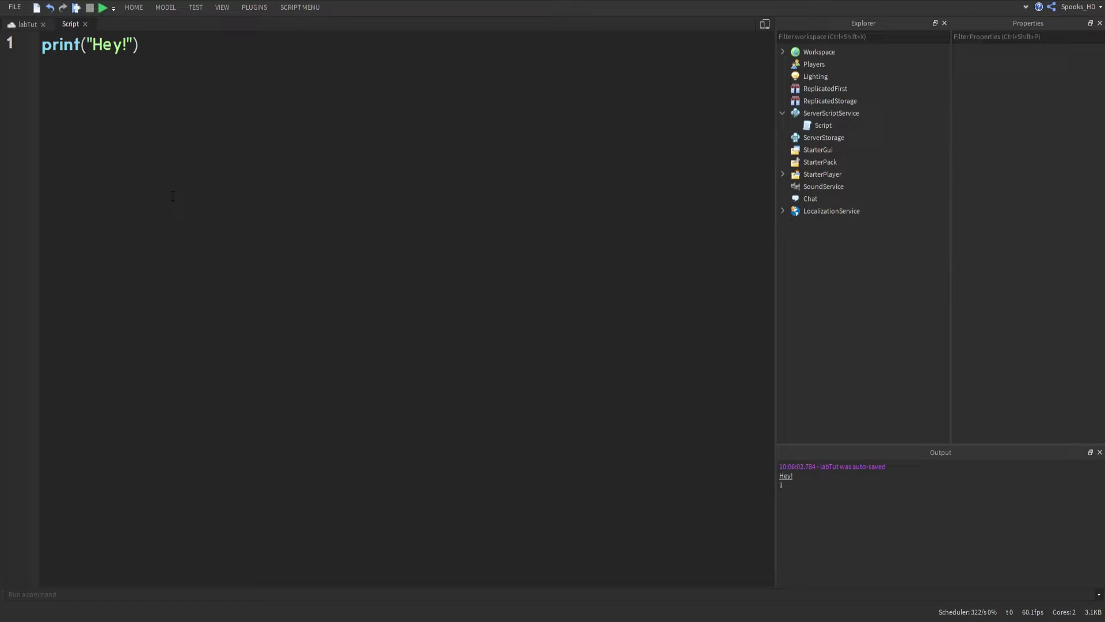
click(138, 45)
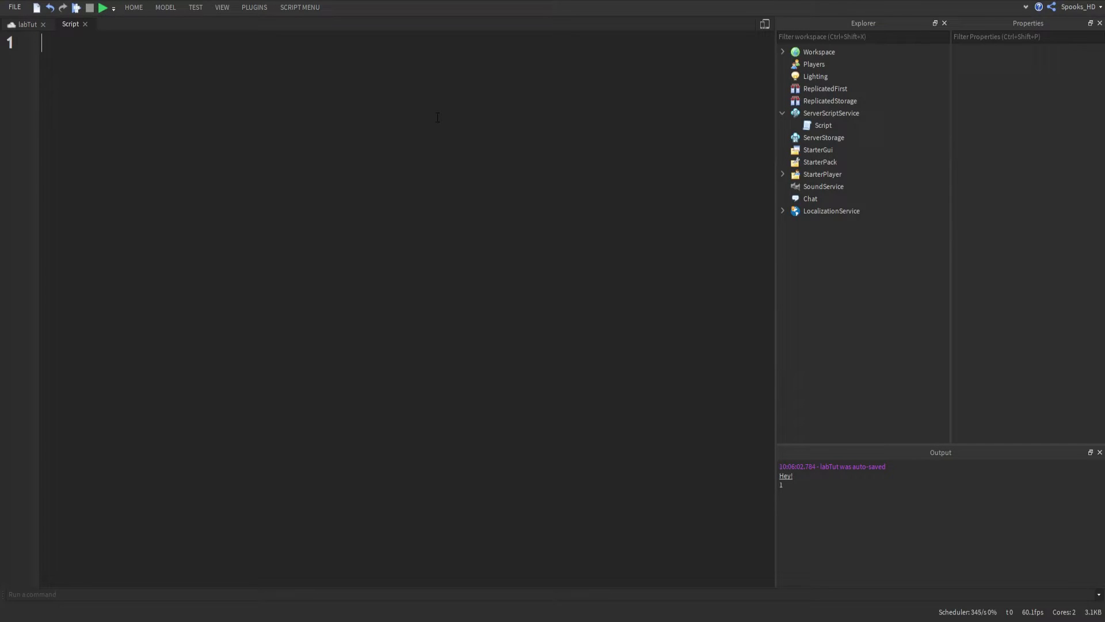
Try typing _G and a "local hey" declaration, then delete it all to blank.
text(sha)
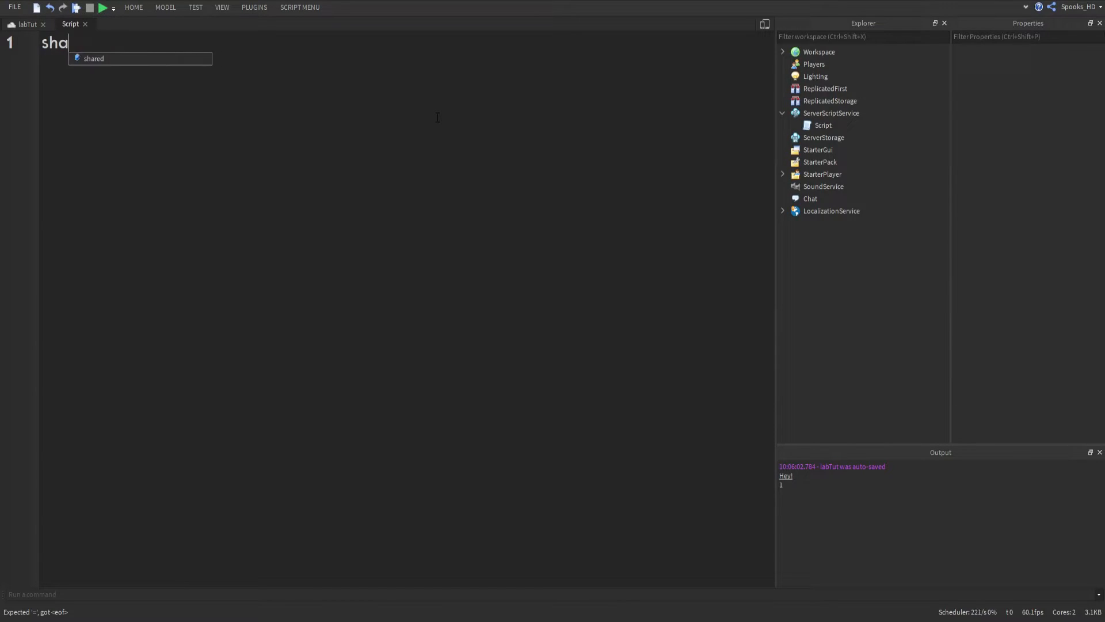
text(_G)
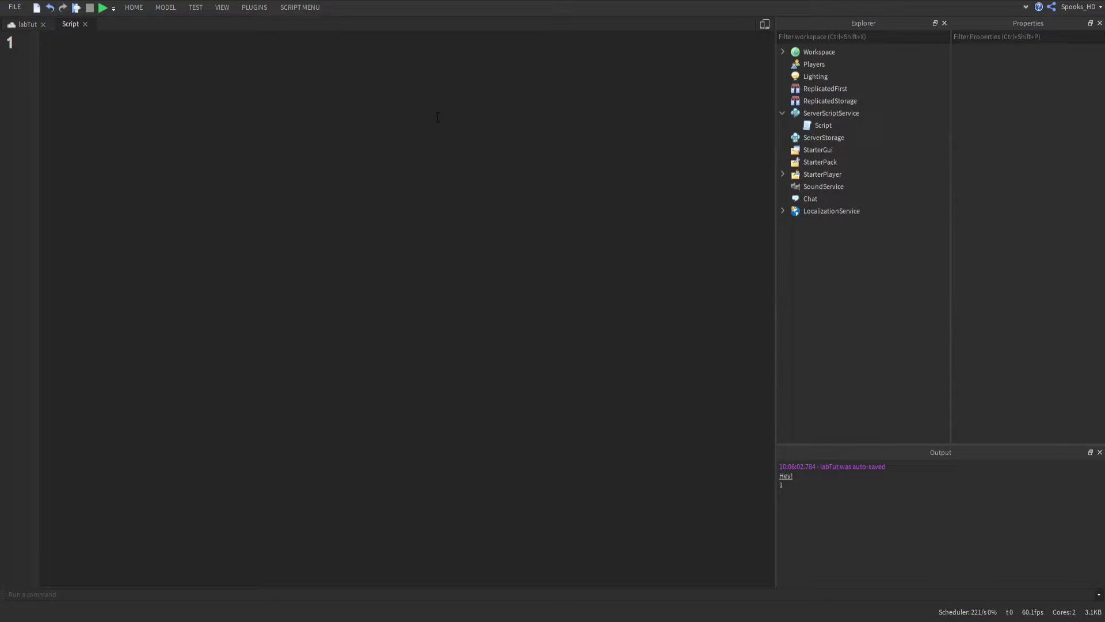
text(hey)
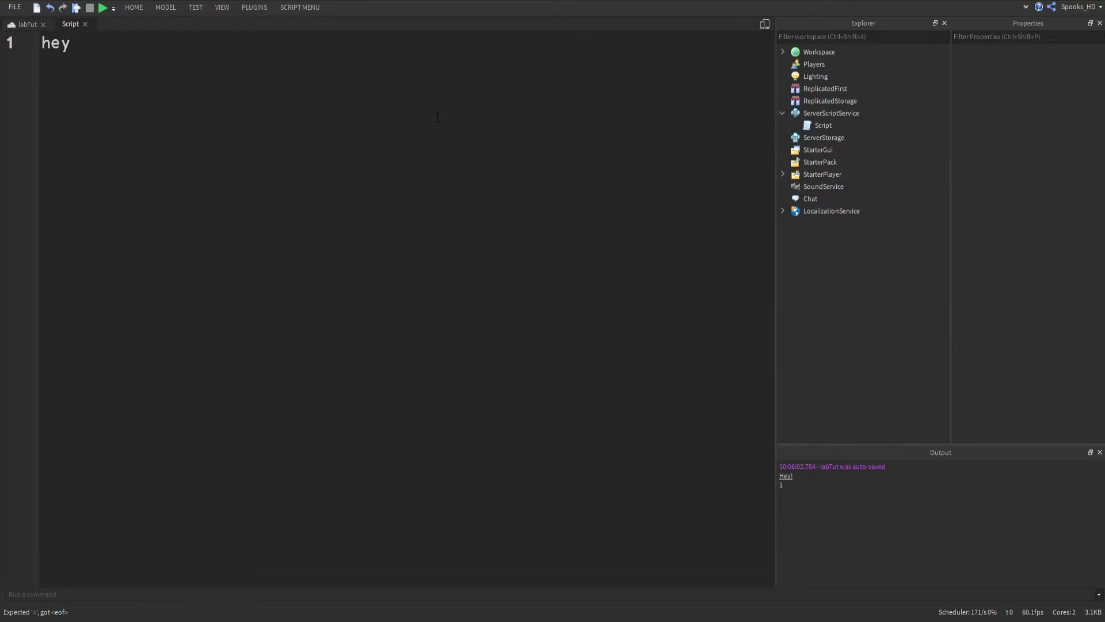
key(ctrl+a)
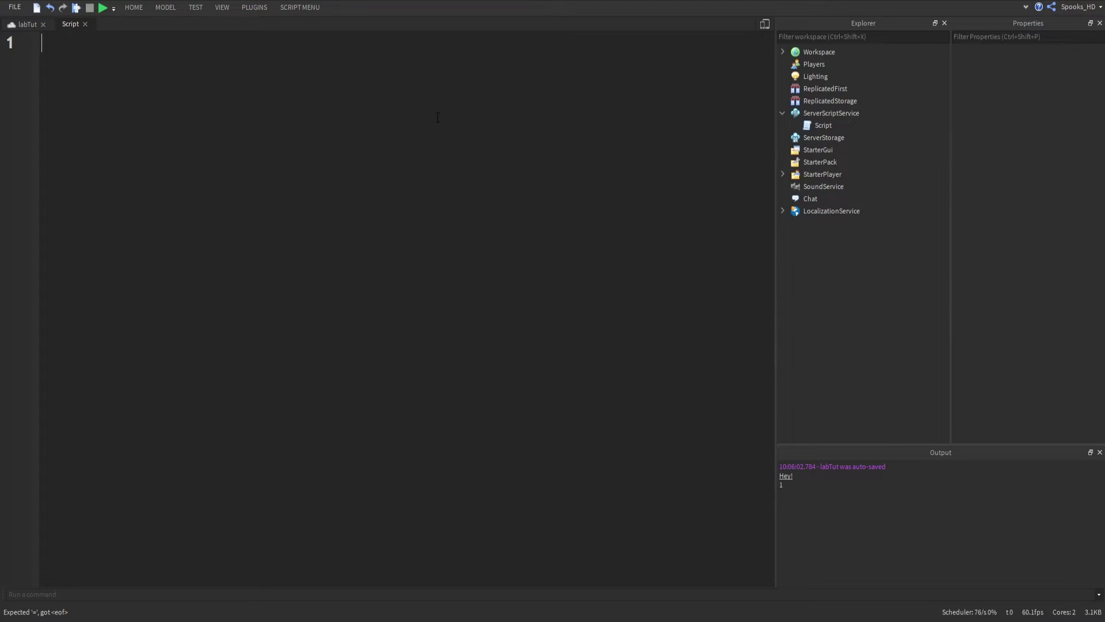
text(local)
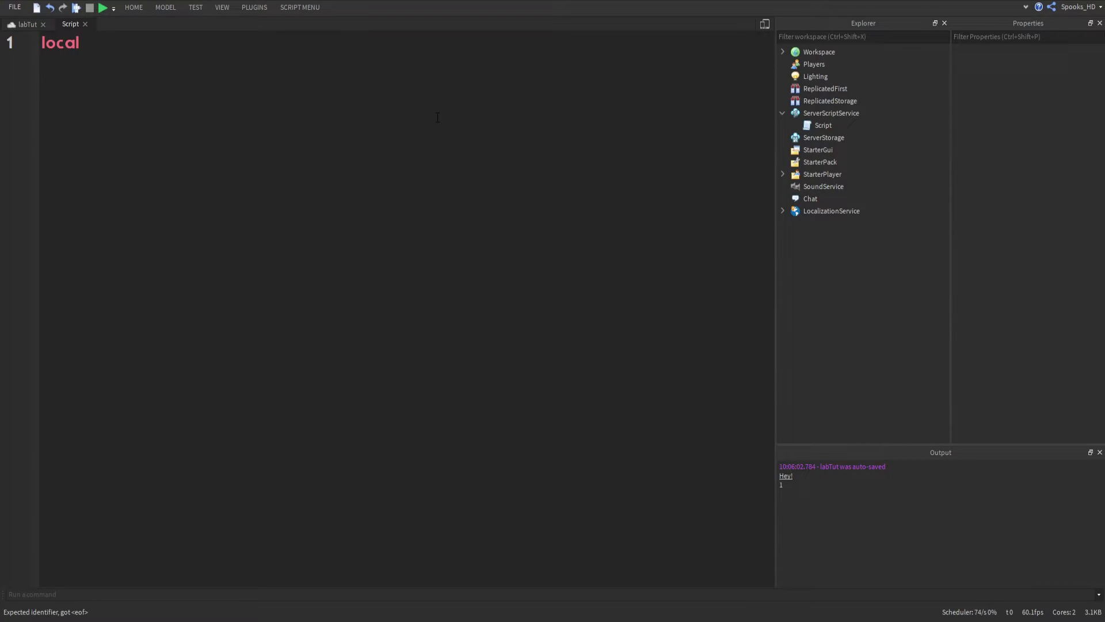
text(hey)
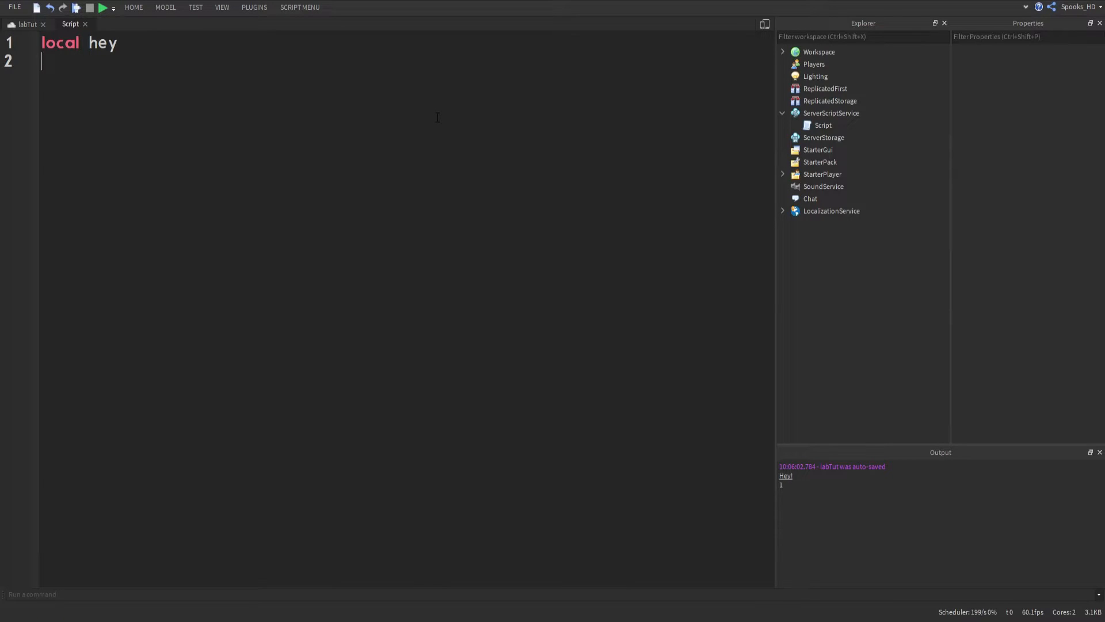
text(lo)
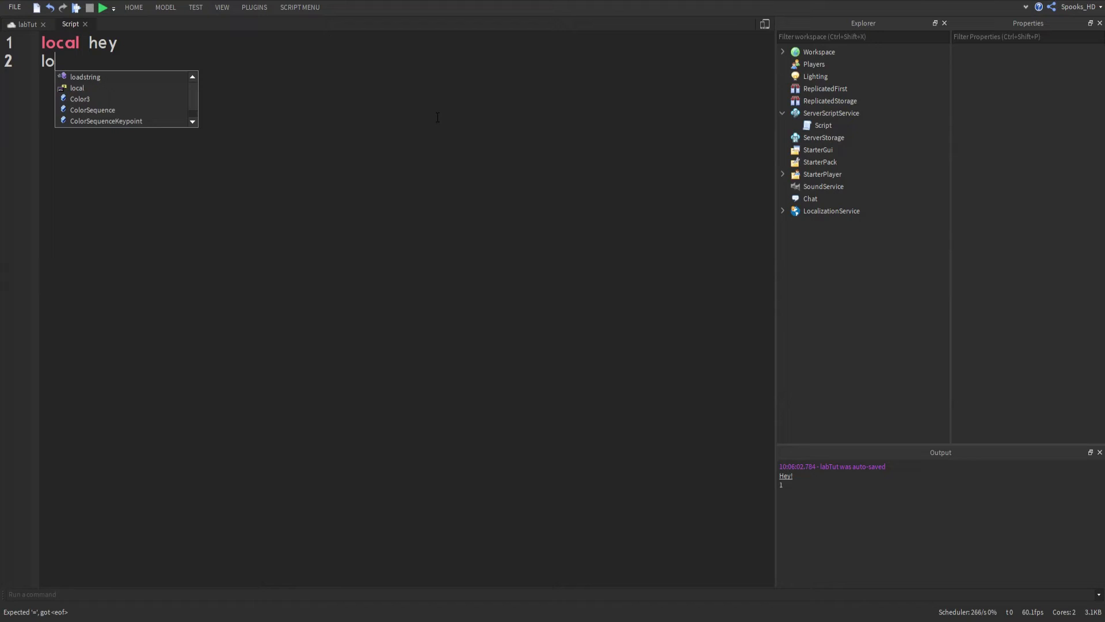
text(l)
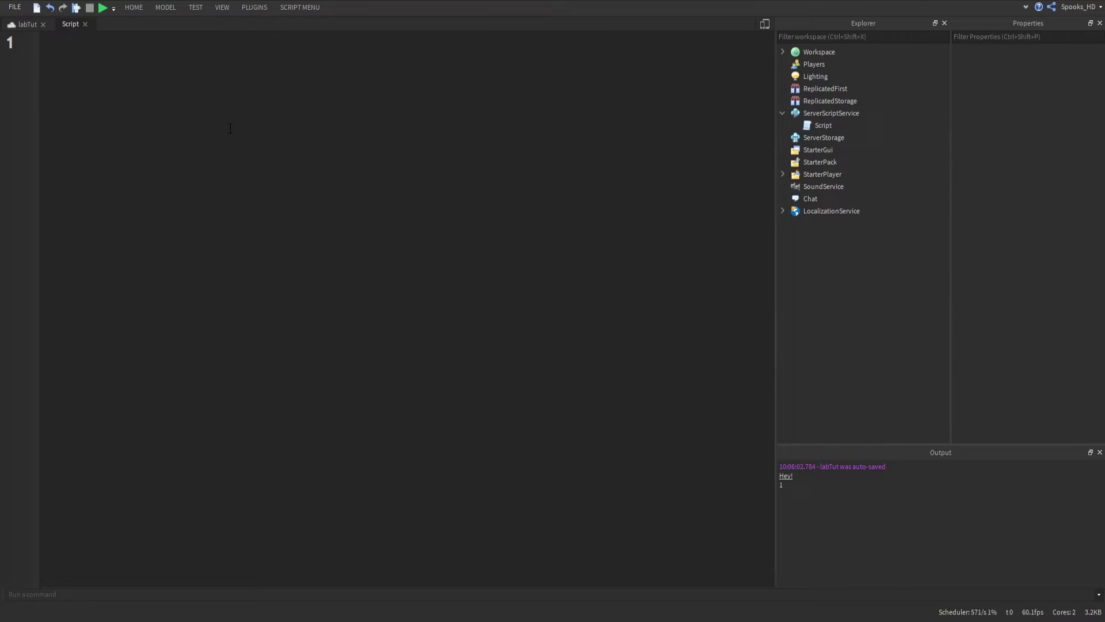
click(42, 43)
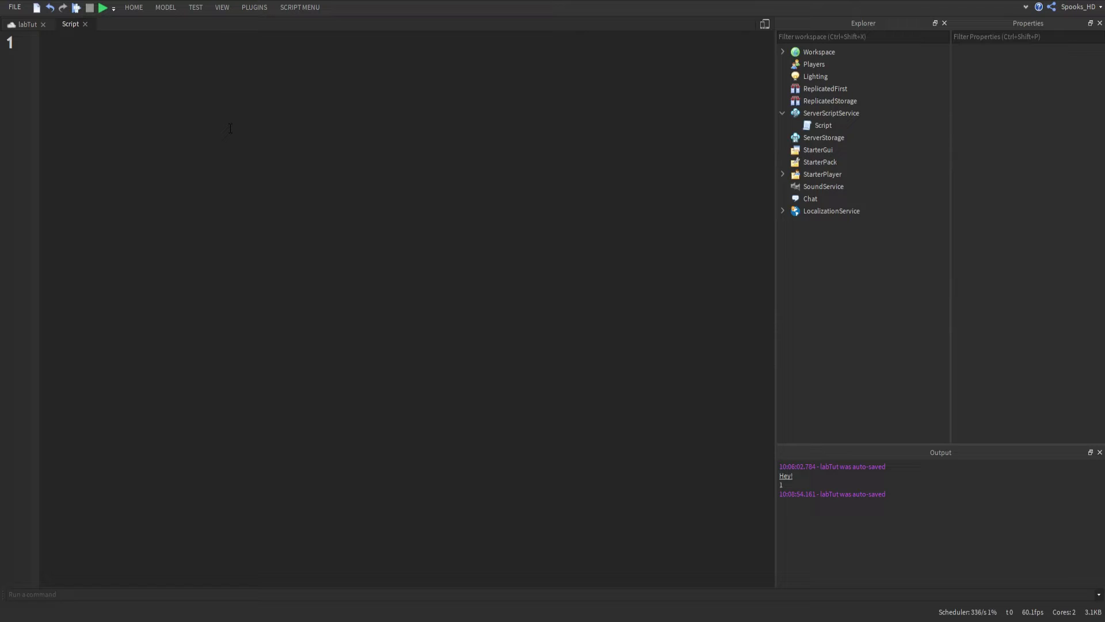
text(local)
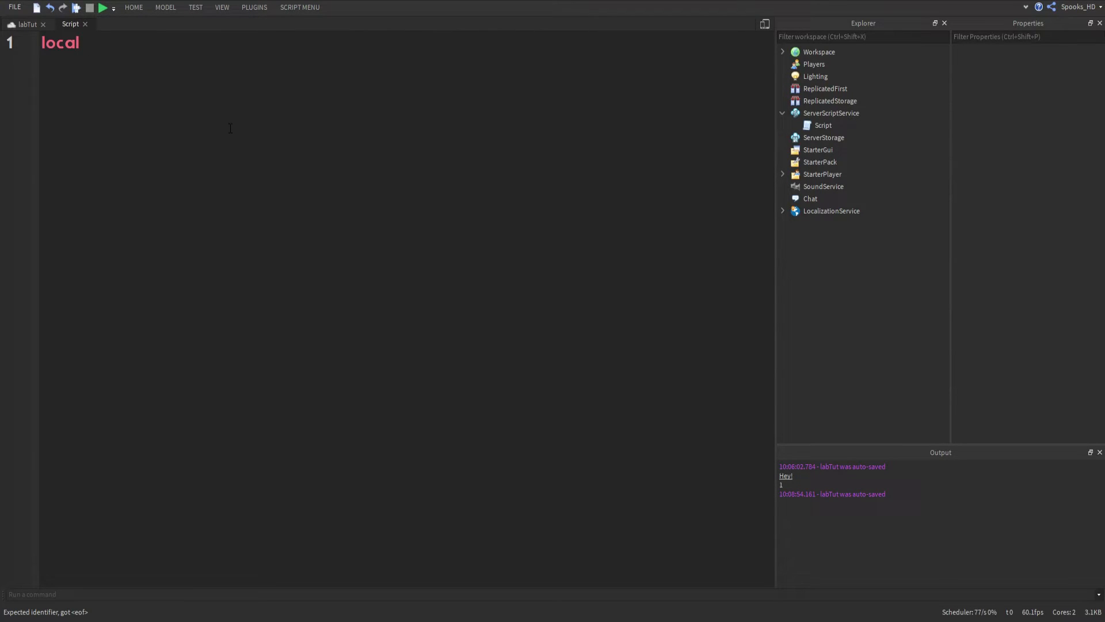
Write line 1 as local s = "Hey!", correcting a misplaced equals sign.
text(s =)
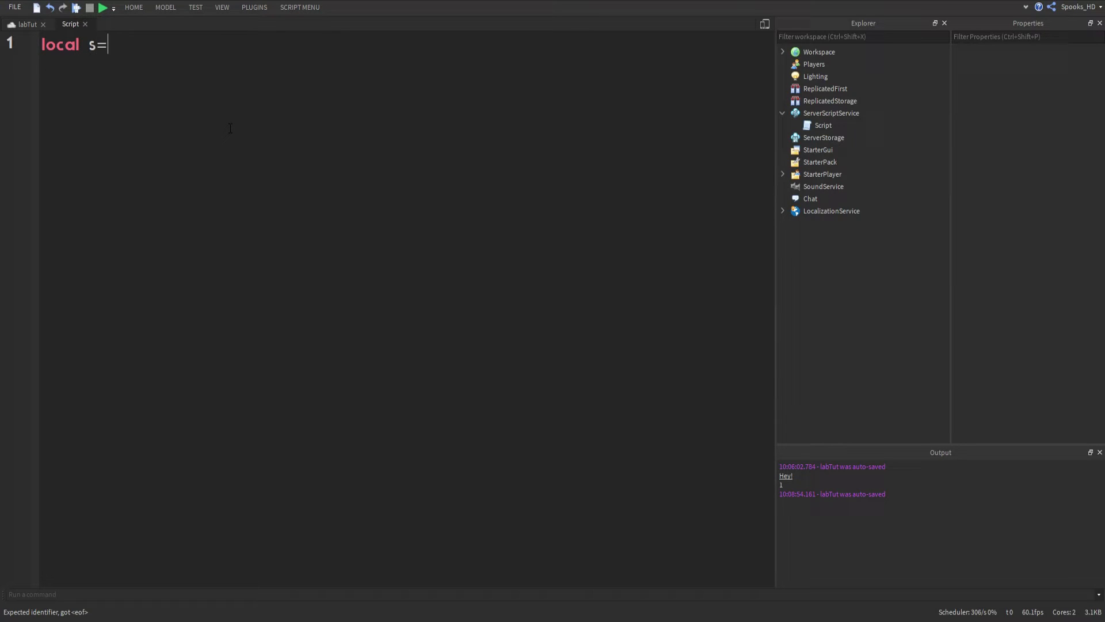
key(Backspace)
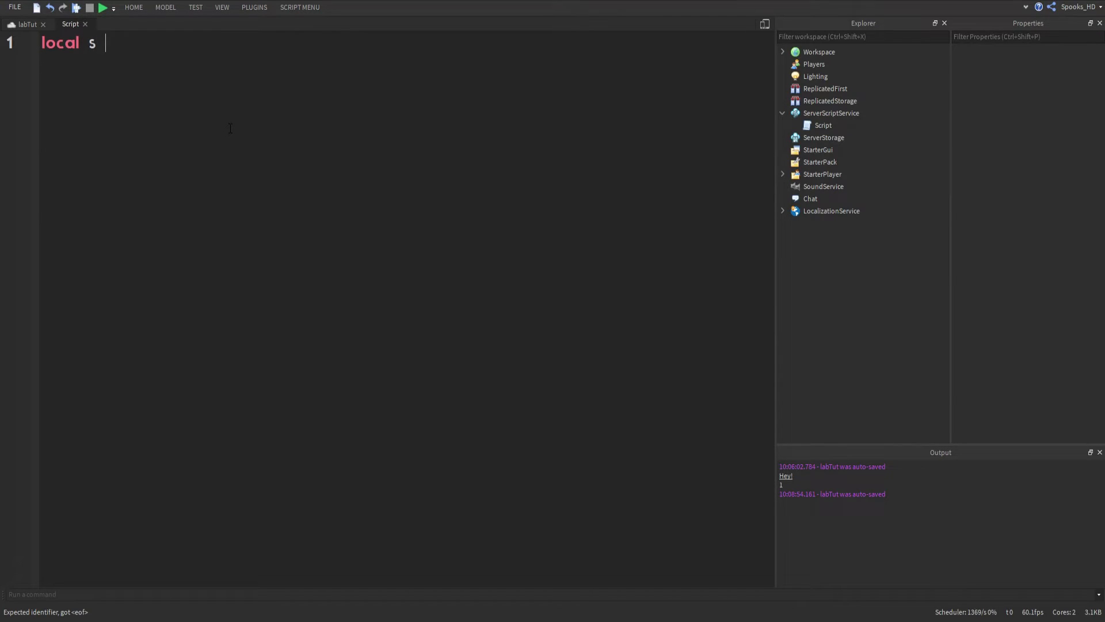
text(=)
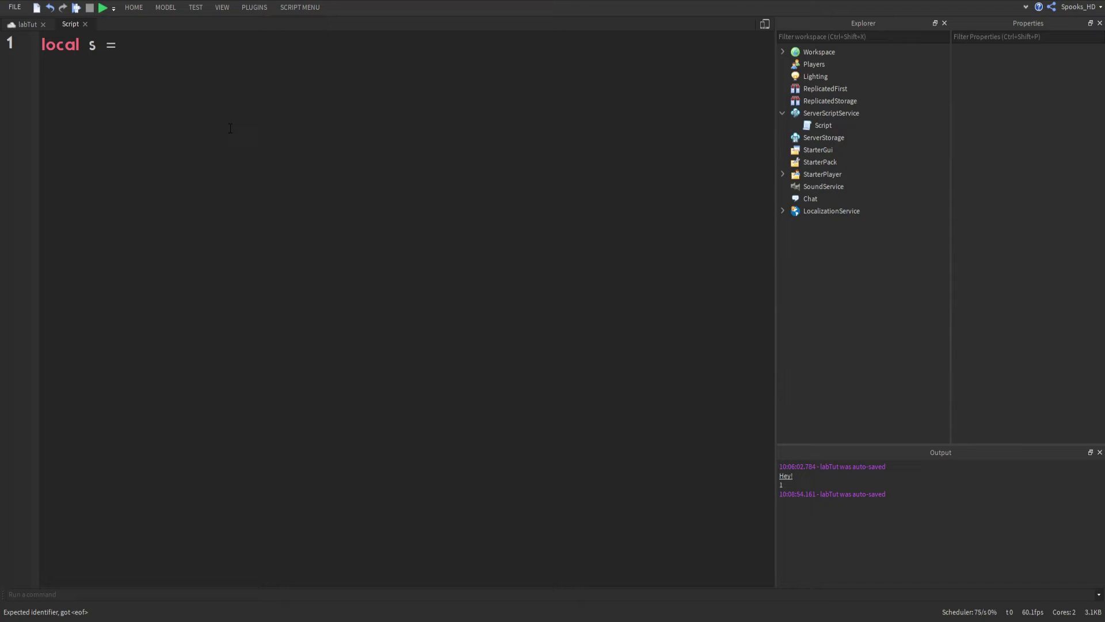
text("Hey!")
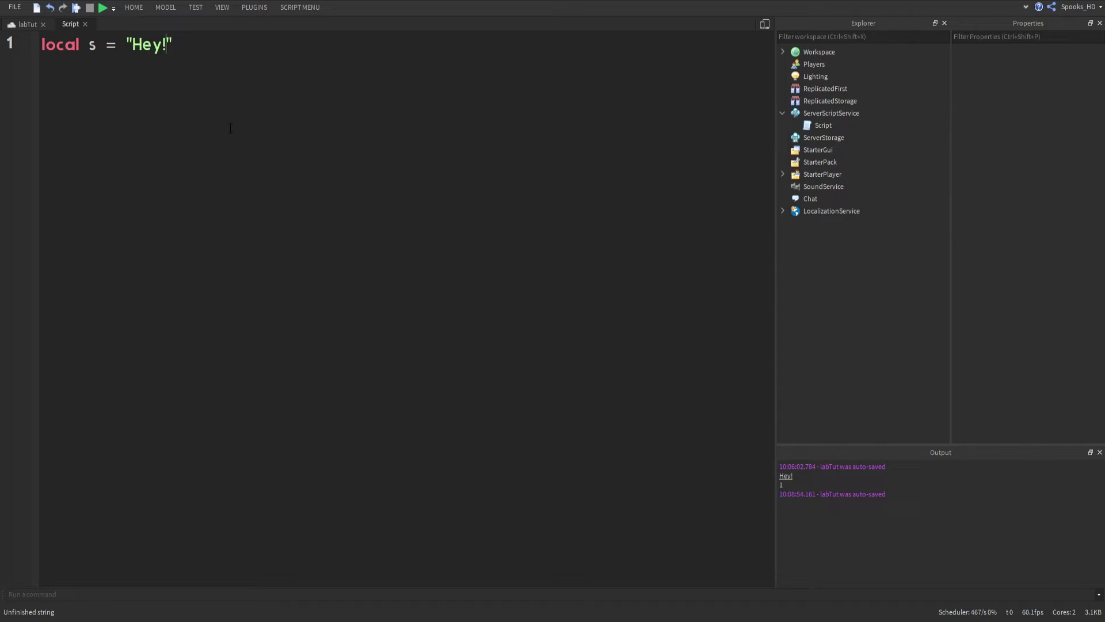
Add print(s) on line 2 and start a test play.
text(p)
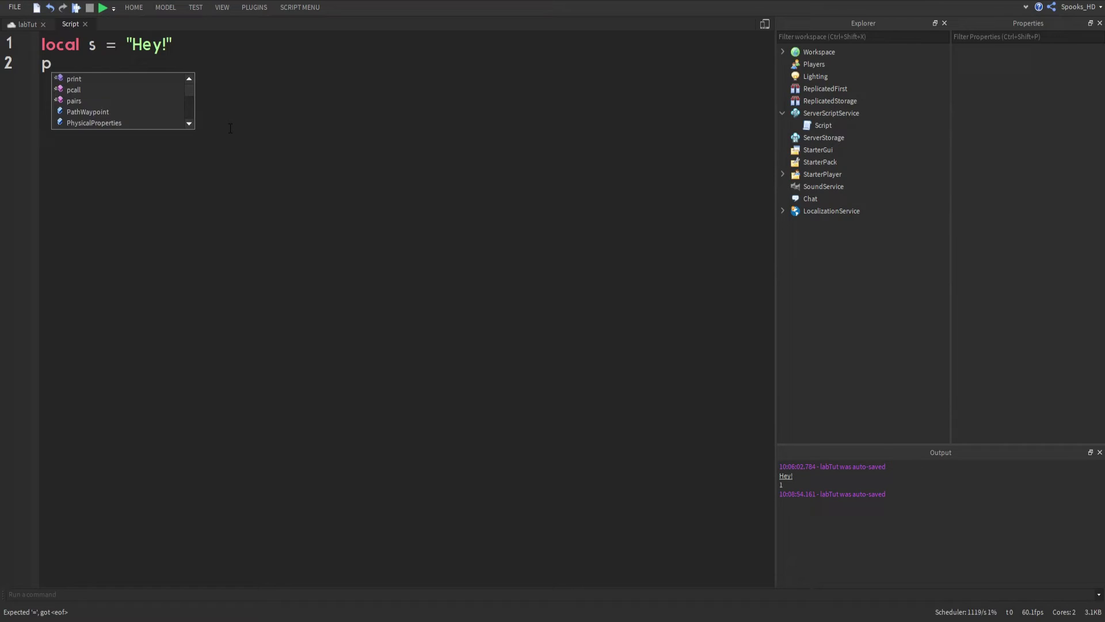
text(rint())
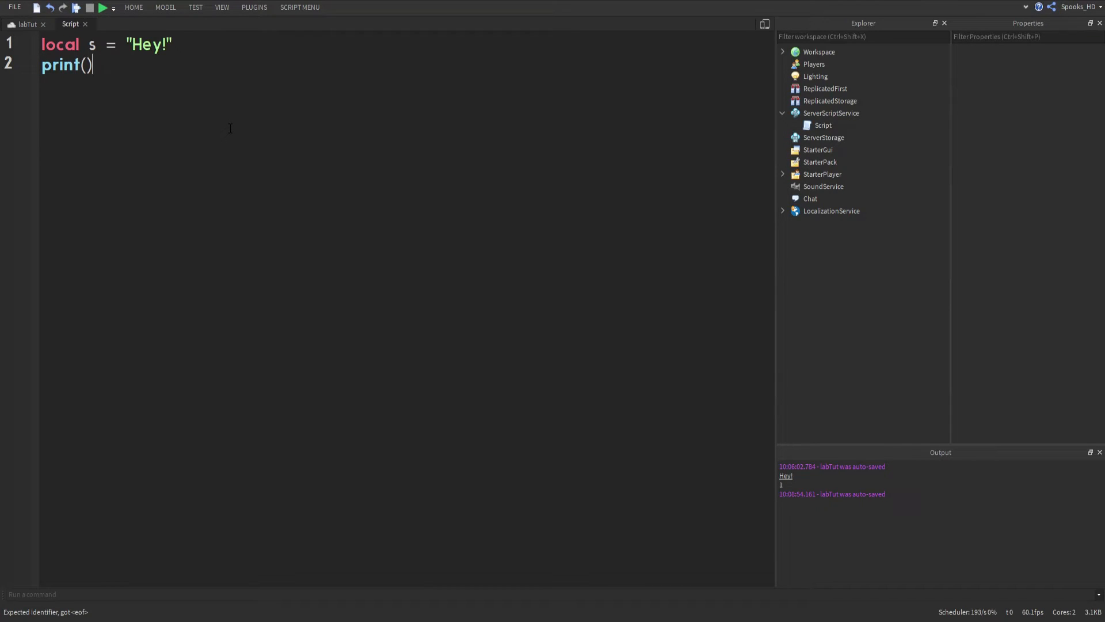
click(172, 44)
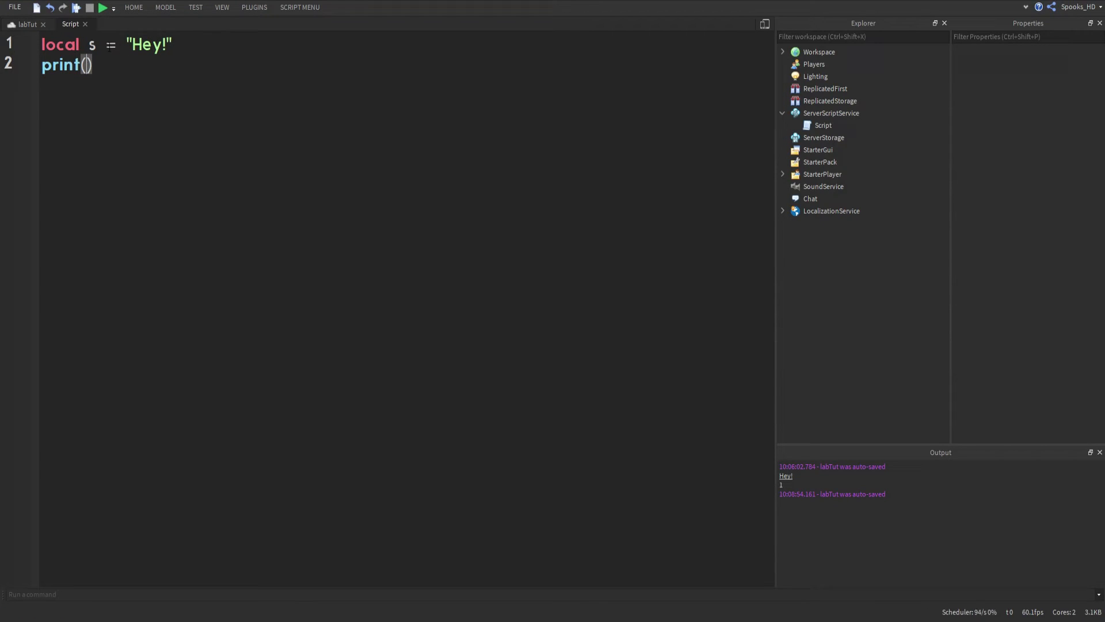
text(s)
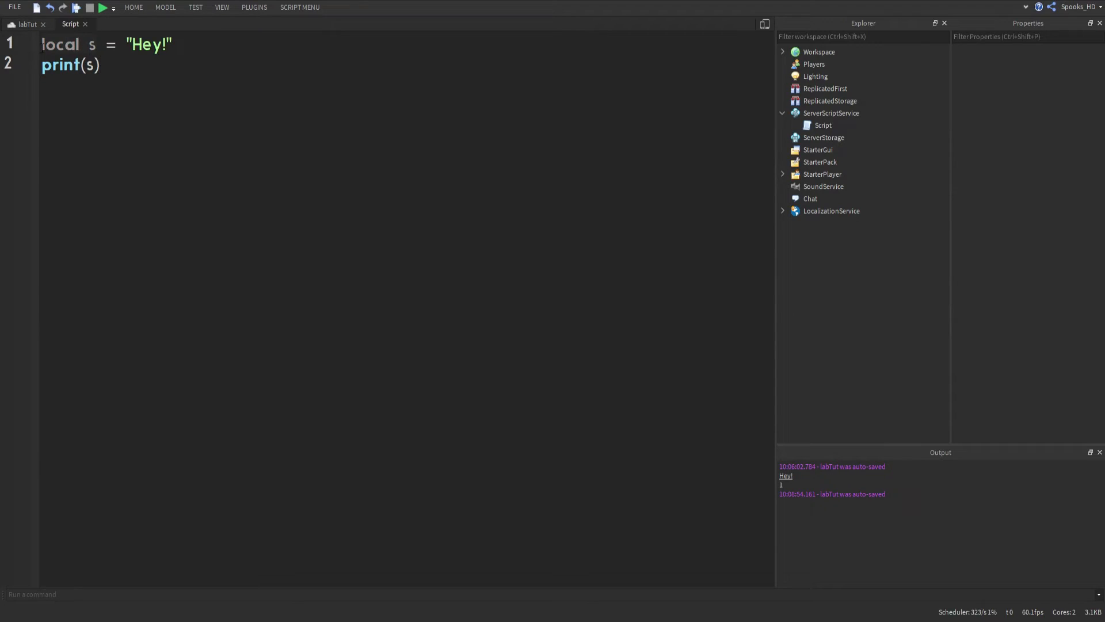
click(103, 8)
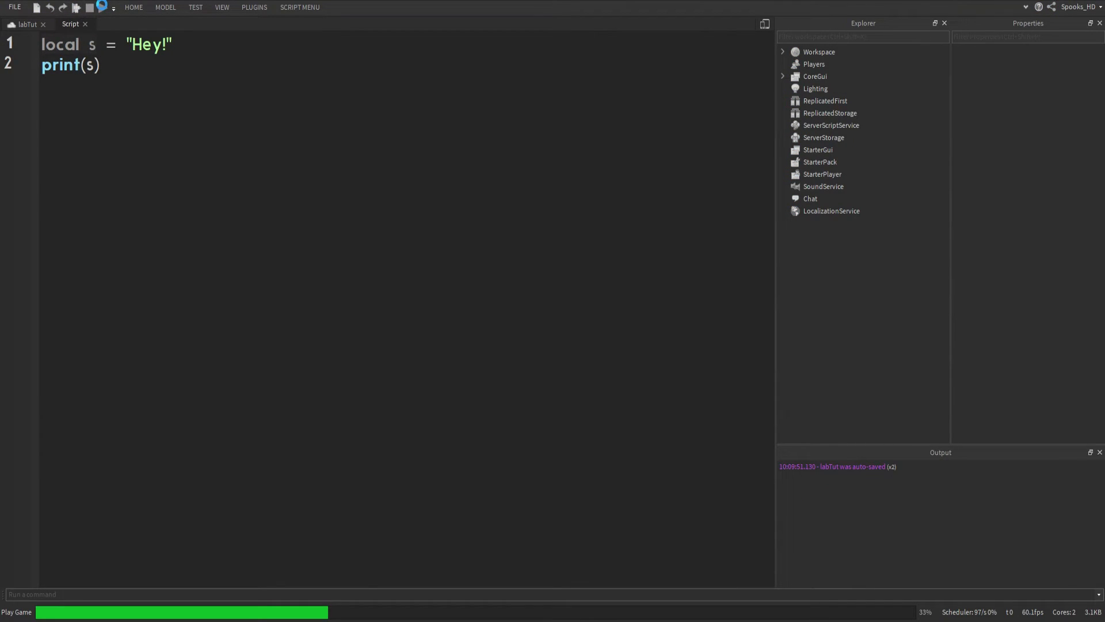
Stop the test, set s to "Subscribe to SpooksHD", and test-run it again.
click(103, 8)
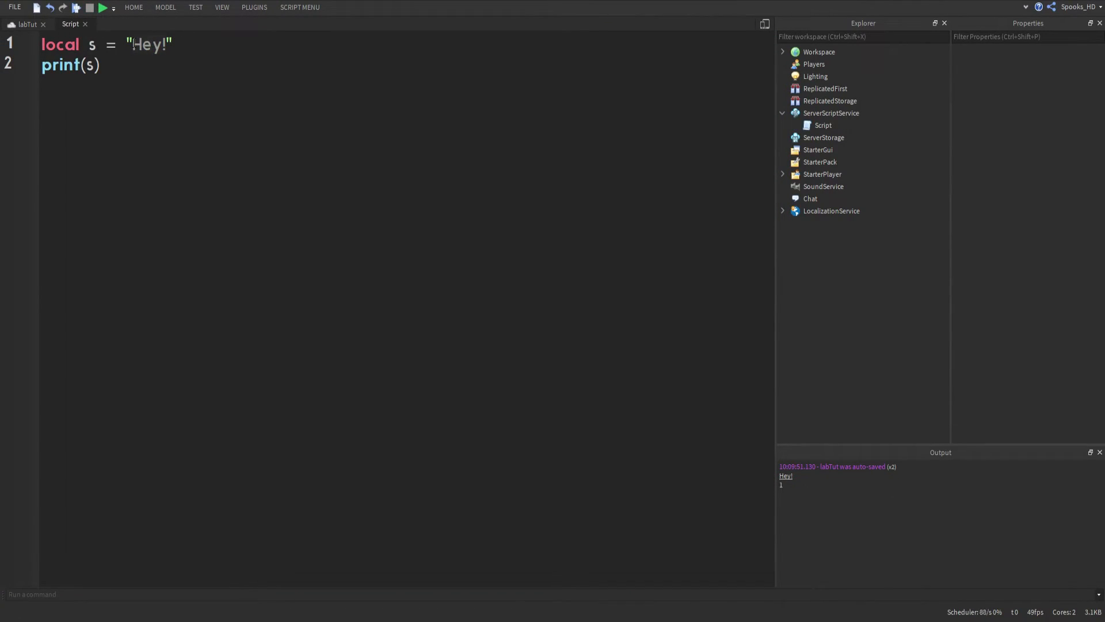
text(Subscribe to Spoo)
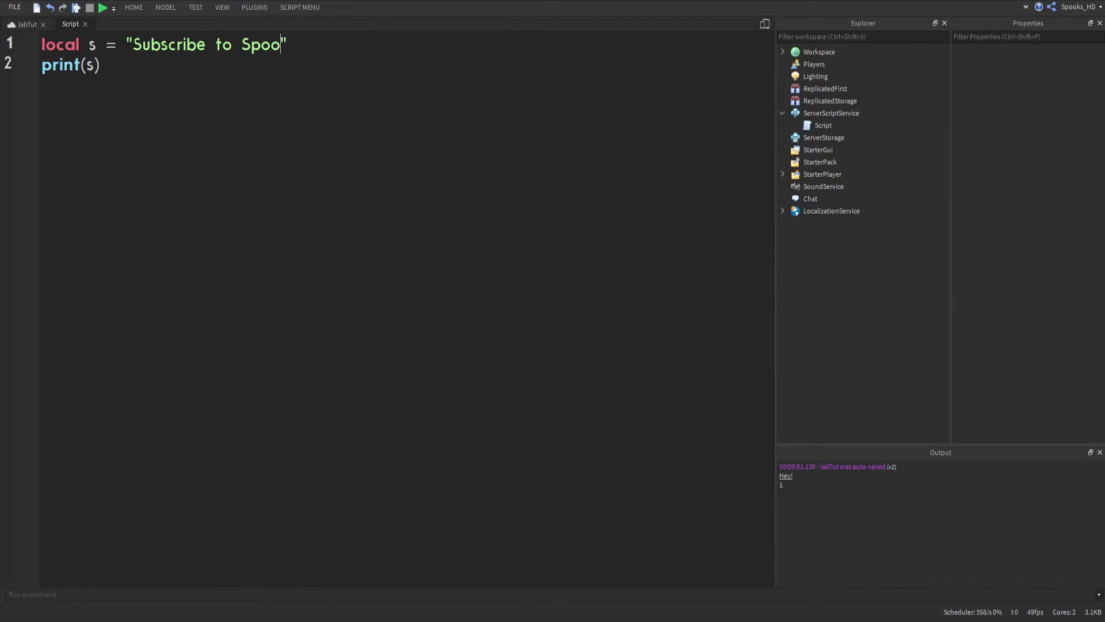
text(ksHD)
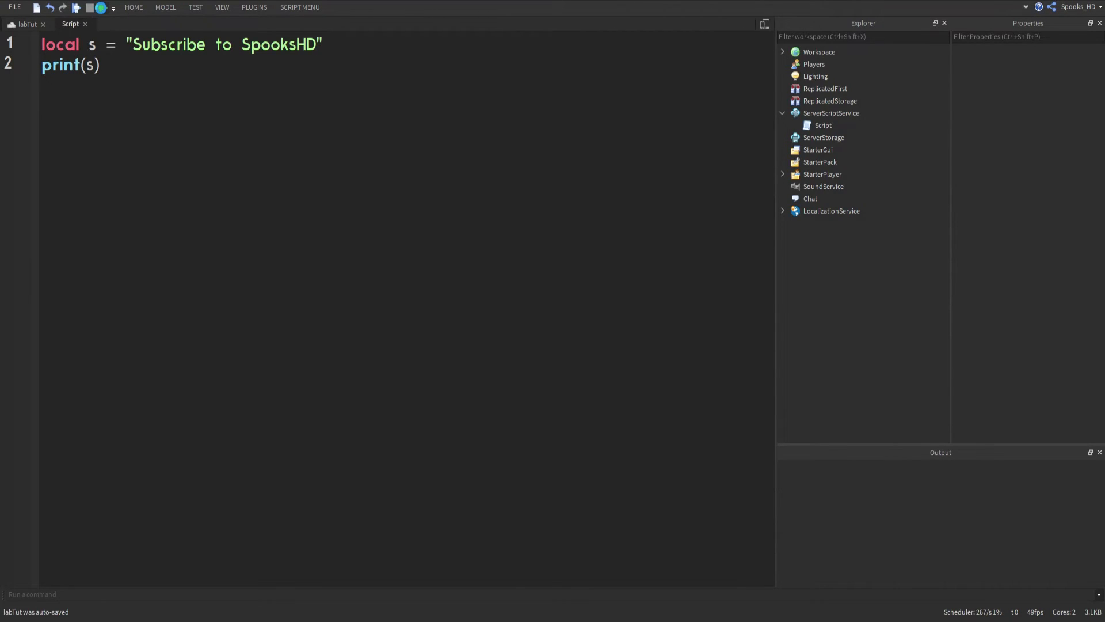
click(103, 8)
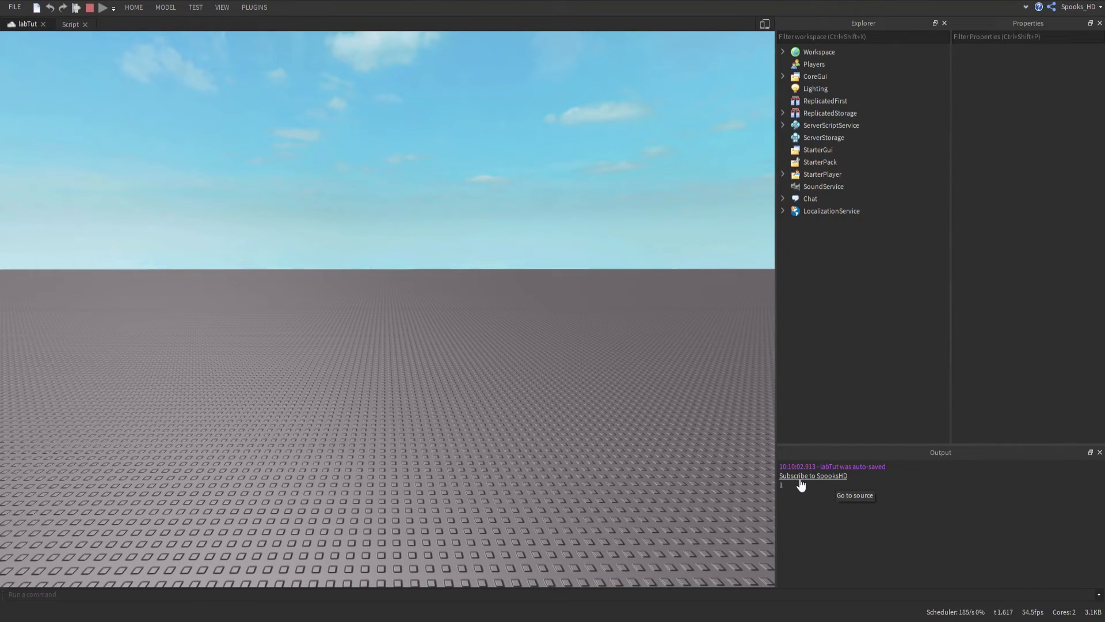
click(70, 23)
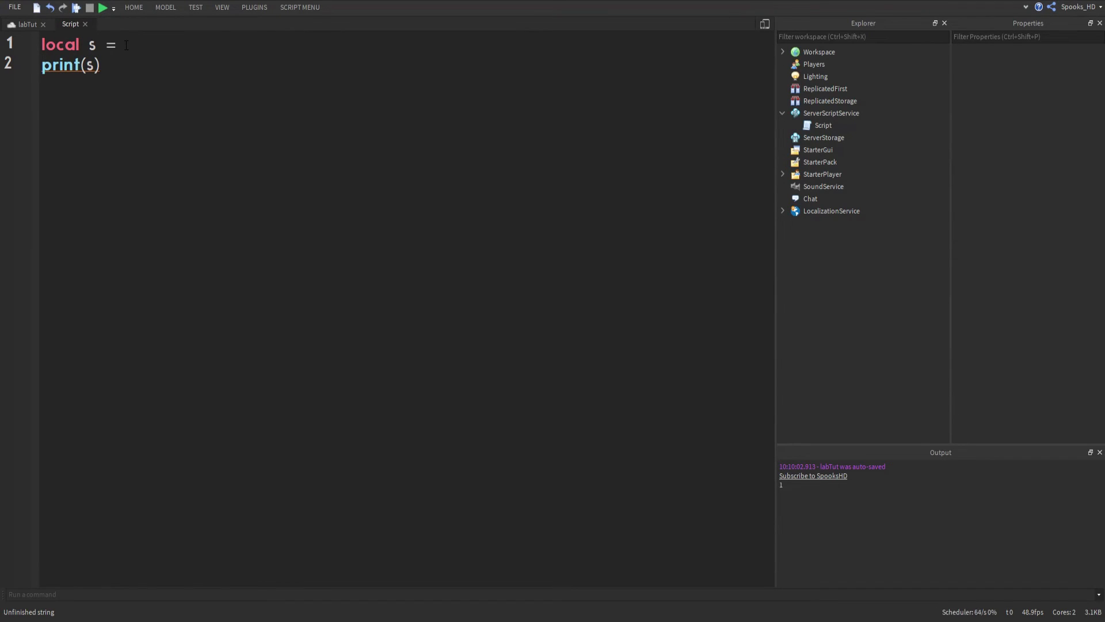
Set s to 950950, run a test printing 950950, then stop.
text(")
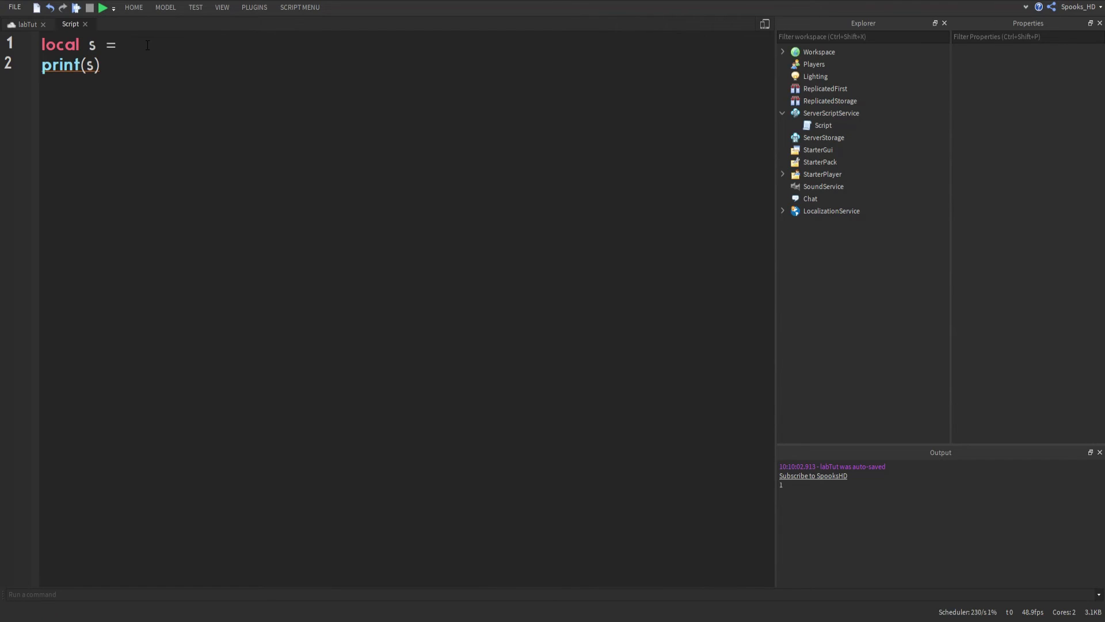
text(950950)
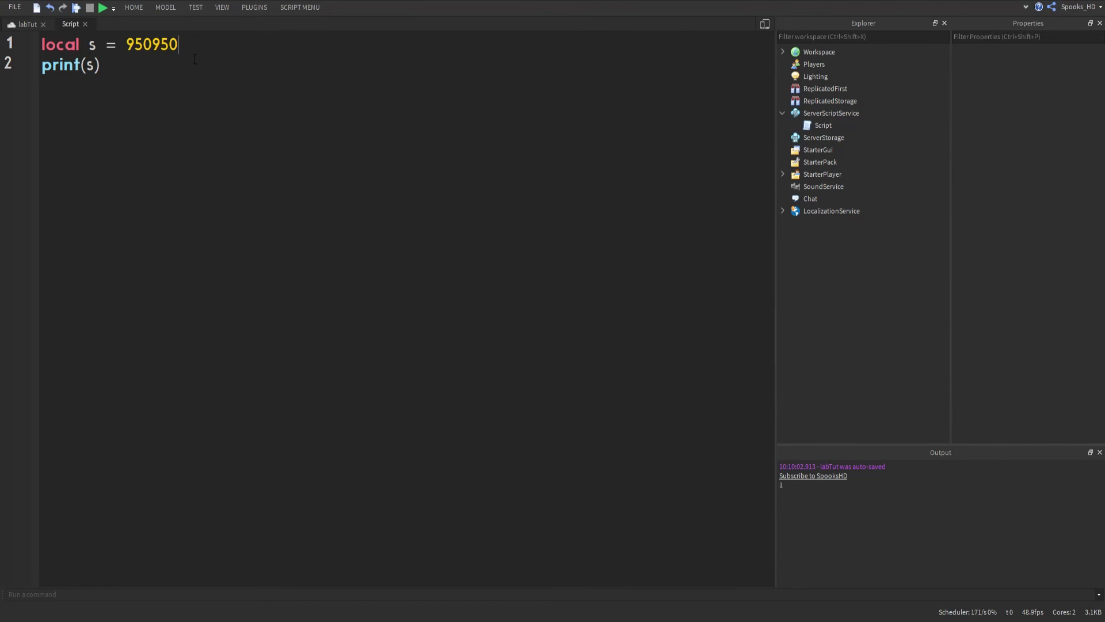
click(103, 8)
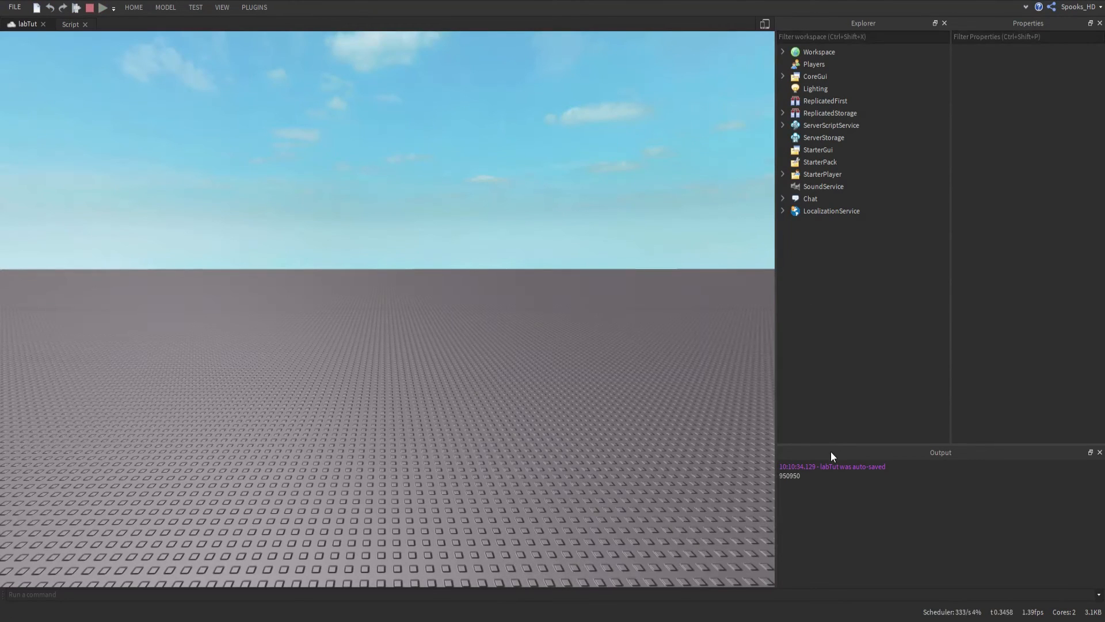
click(102, 8)
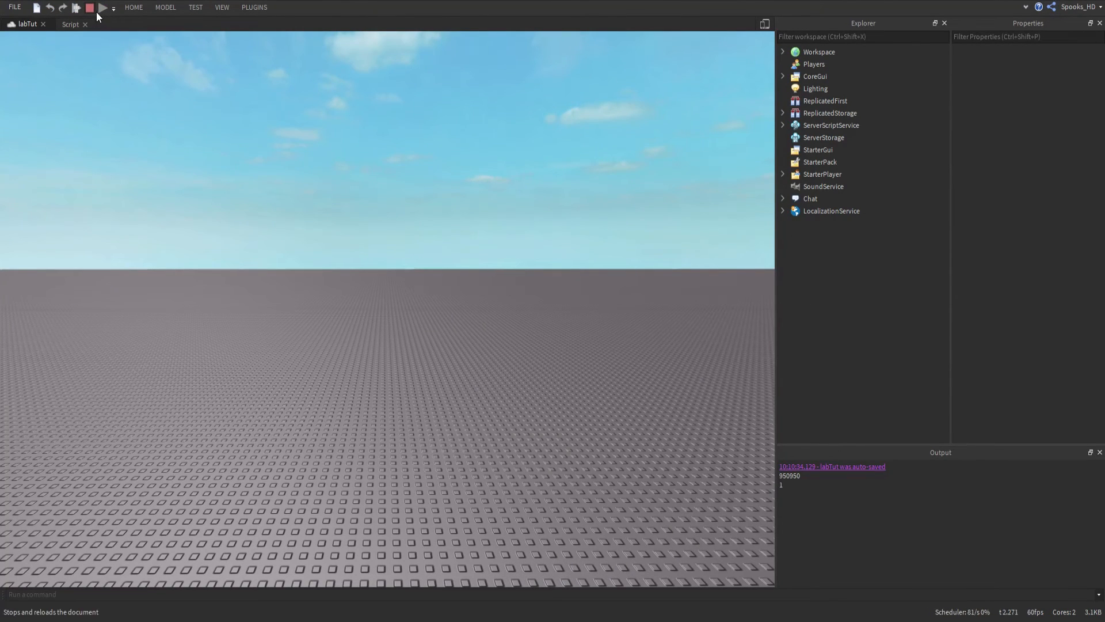
click(69, 23)
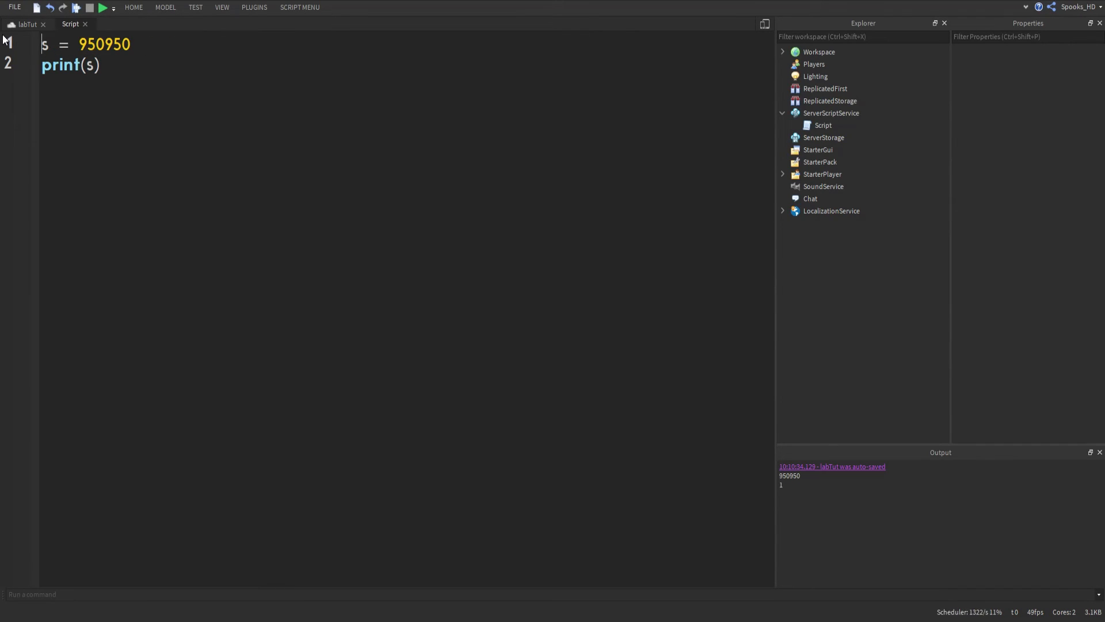
Test-run the game again to confirm 950950 prints without local, then return to the script.
click(103, 8)
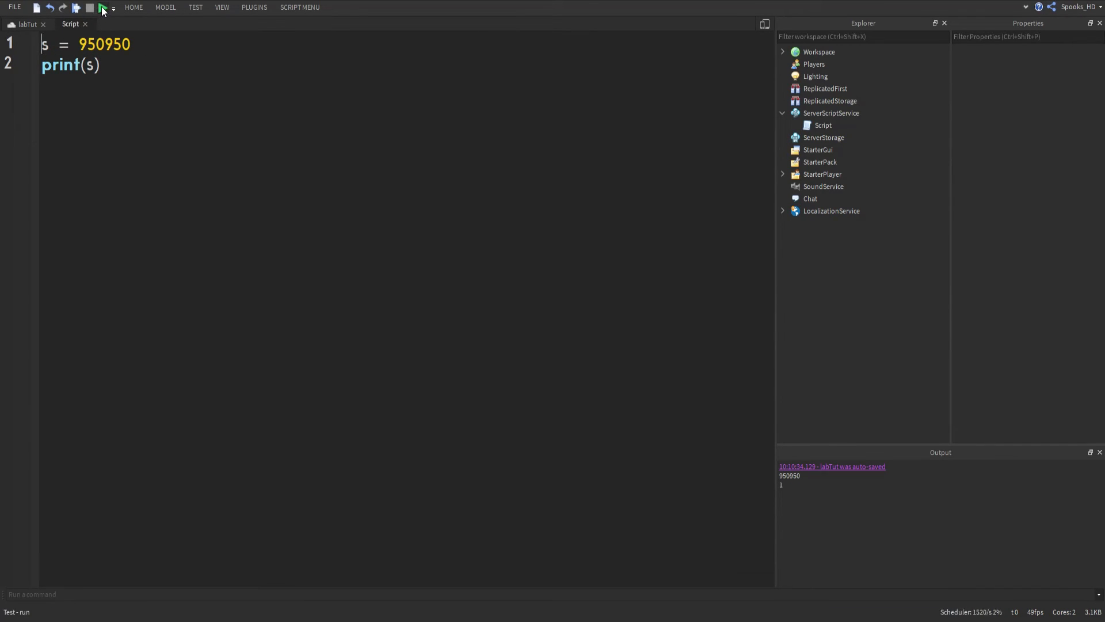
click(103, 8)
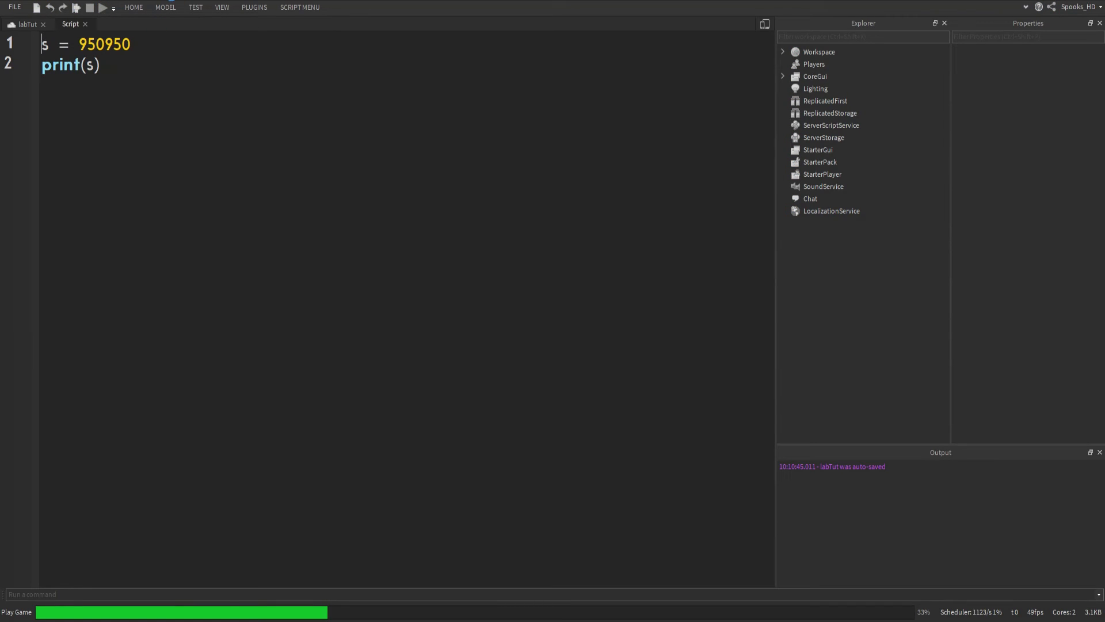
click(103, 7)
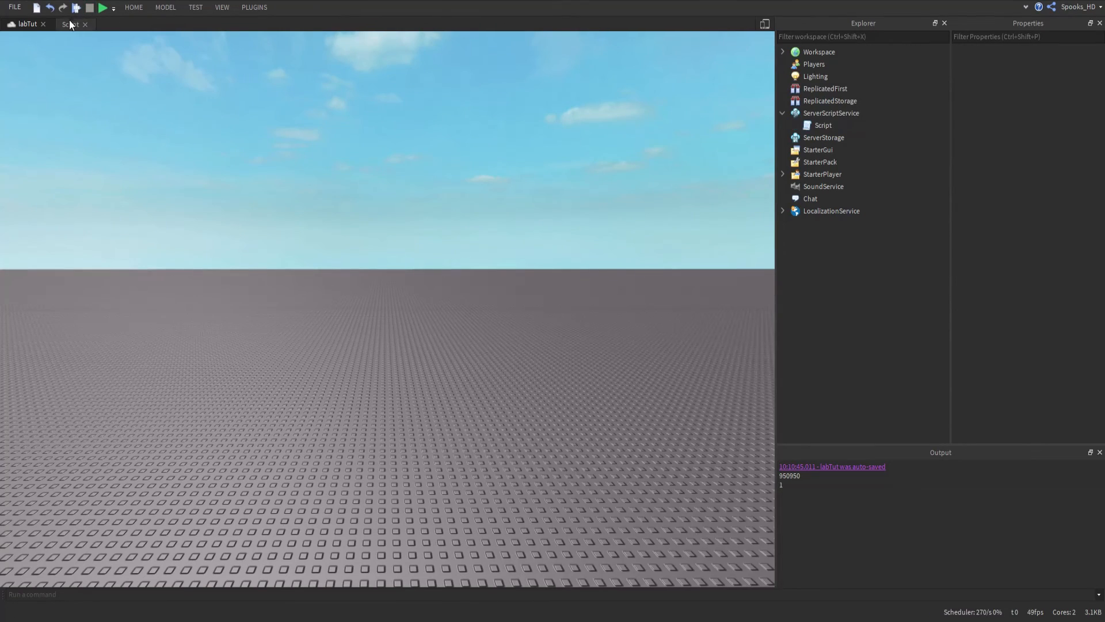
click(69, 23)
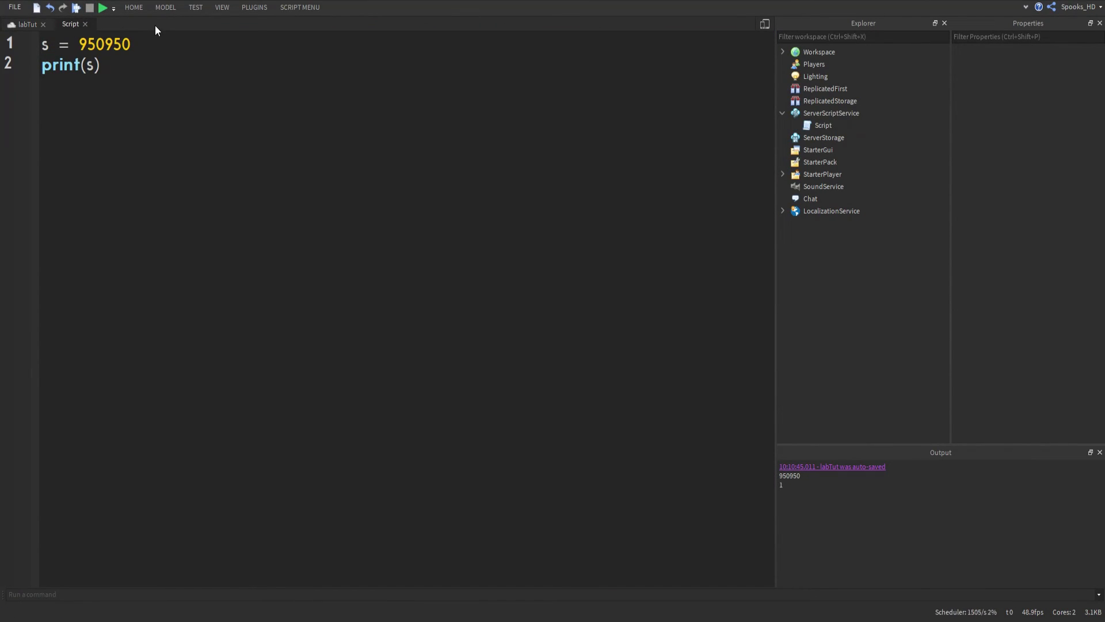